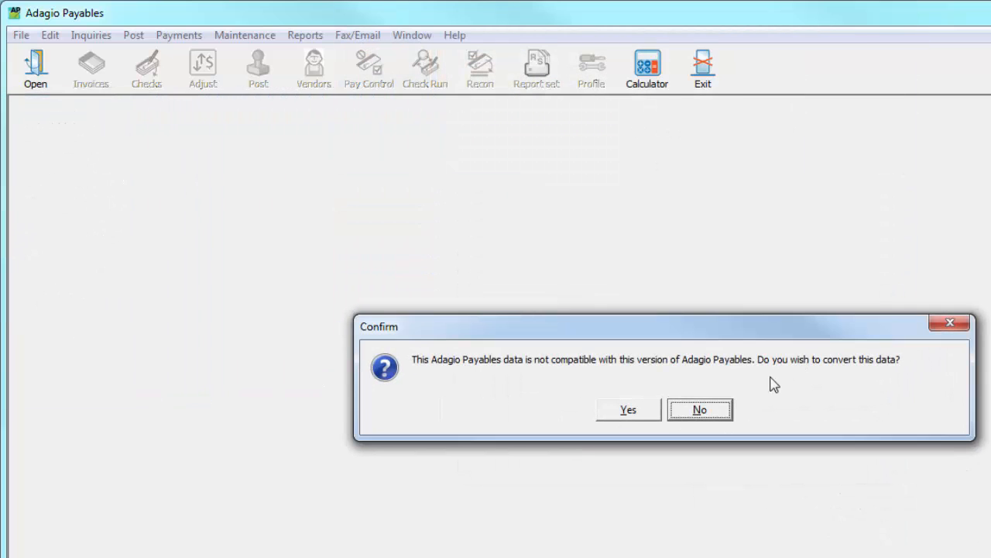
Step: Confirm the 9.2A data conversion, answer the address-format and backup prompts, and dismiss the completion notices
left_click(627, 409)
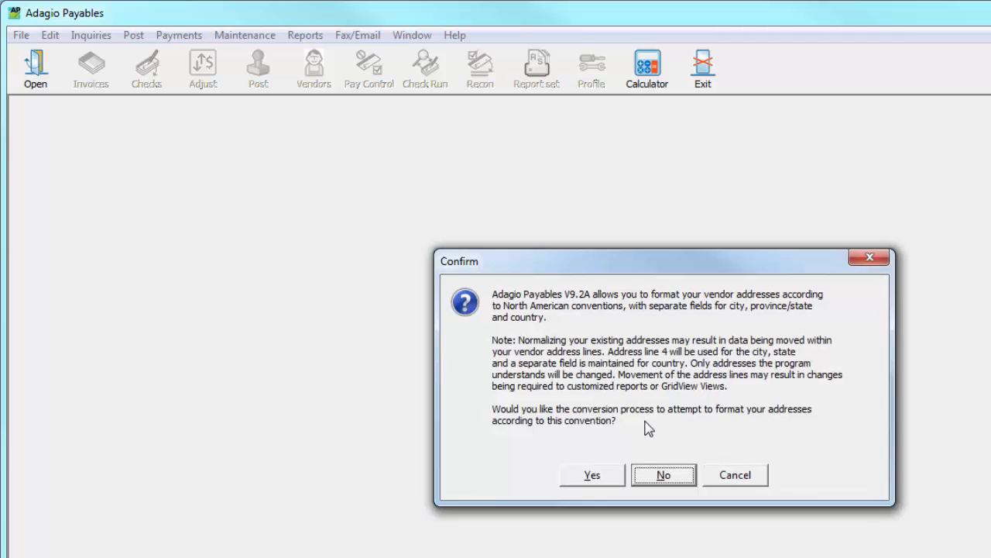
mouse_move(646, 435)
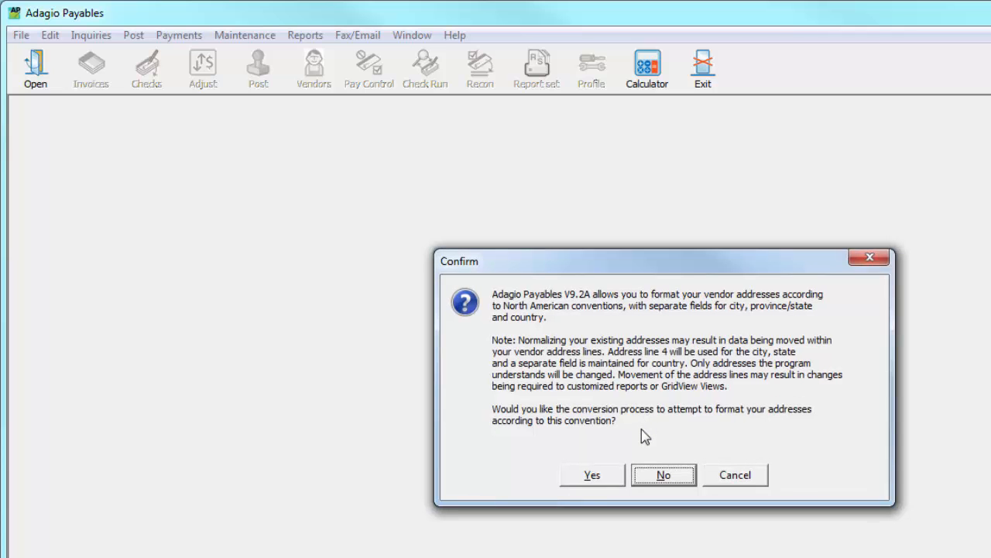
left_click(592, 474)
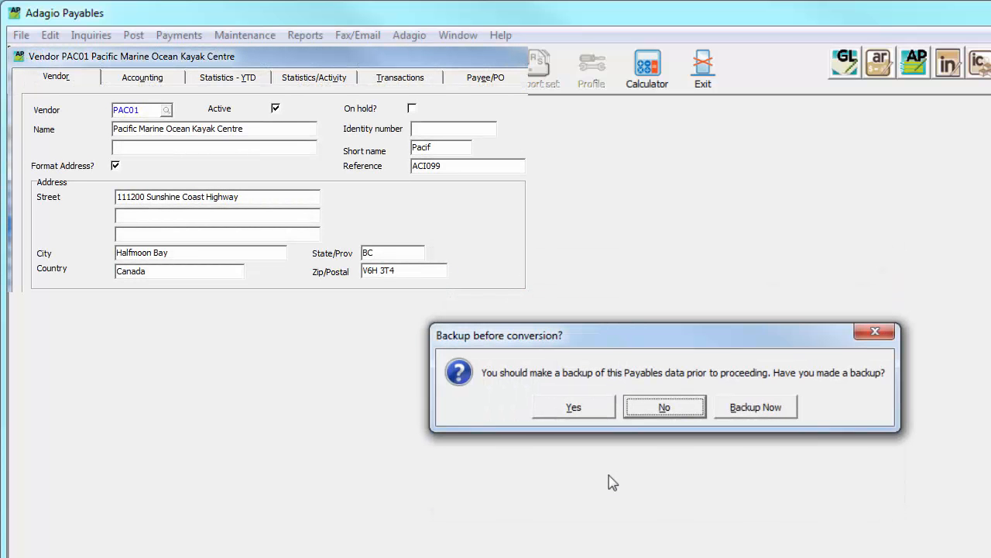
left_click(573, 406)
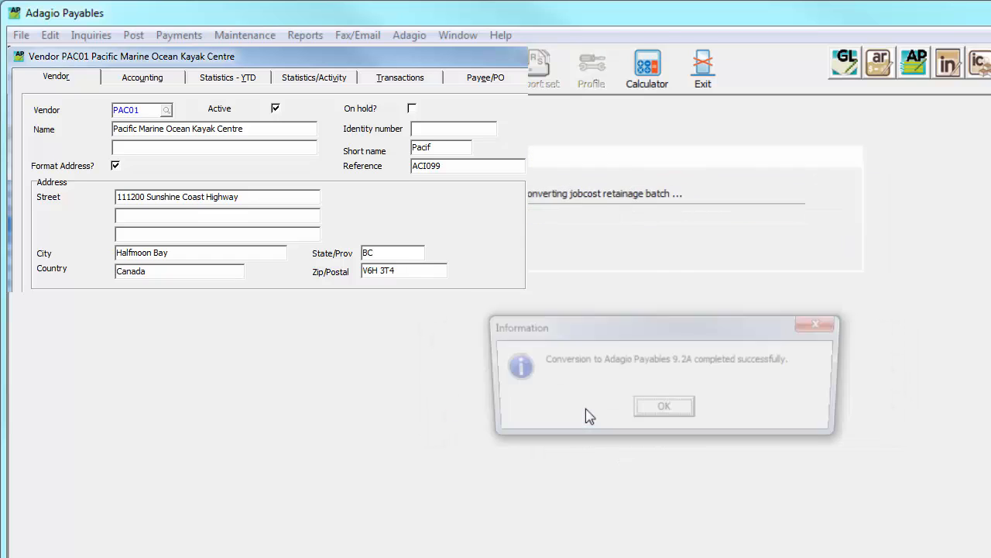
left_click(663, 406)
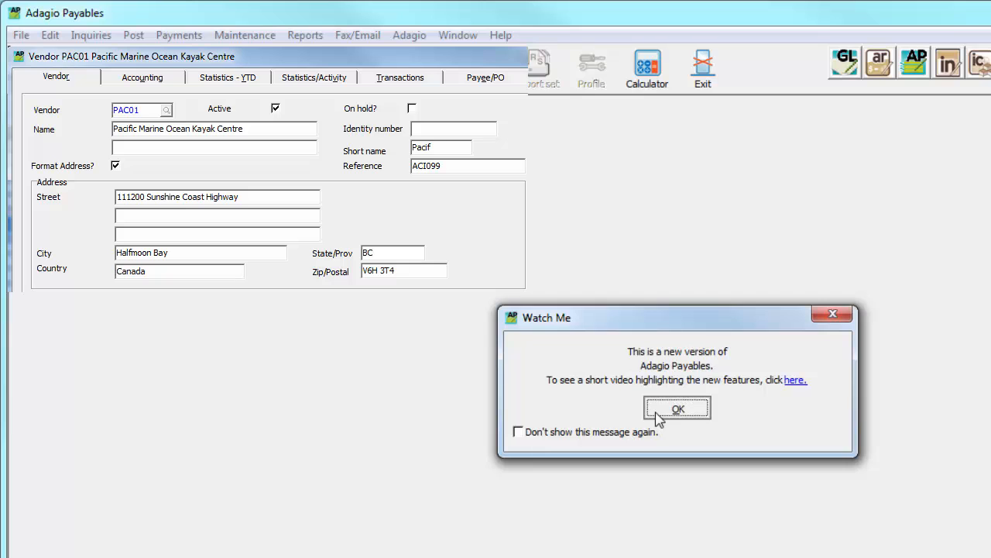
left_click(677, 409)
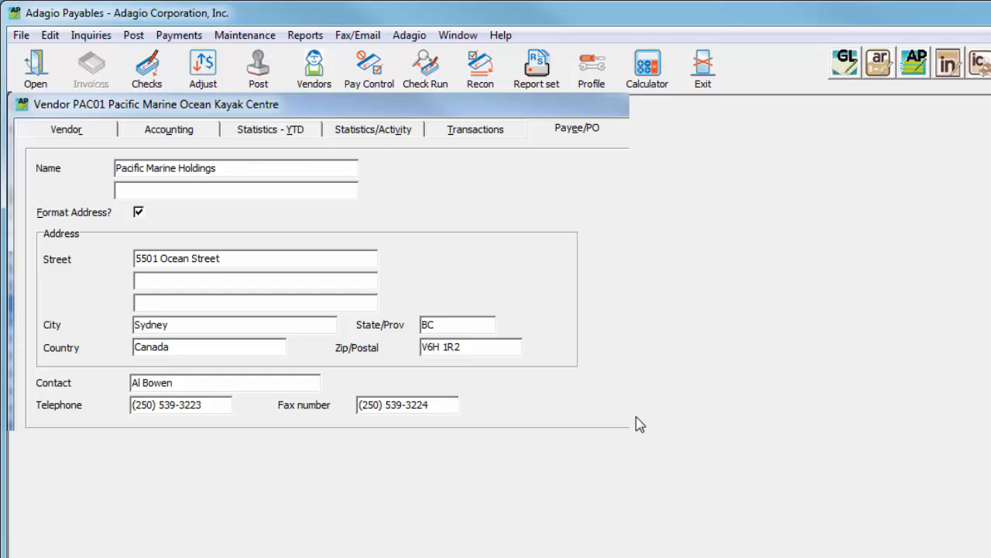
Step: Edit vendor PAC01, Pacific Marine Ocean Kayak Centre, and show its Accounting settings
left_click(313, 68)
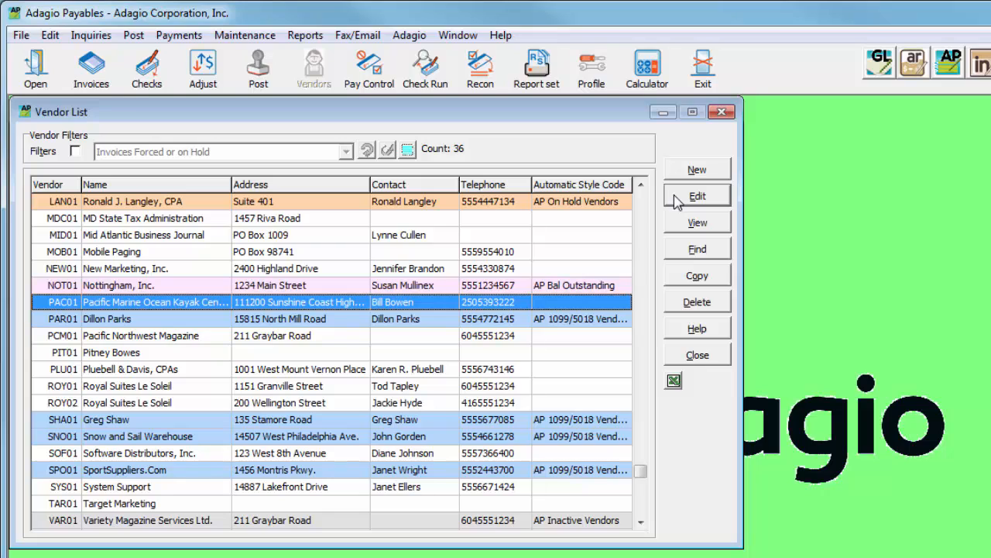
left_click(697, 195)
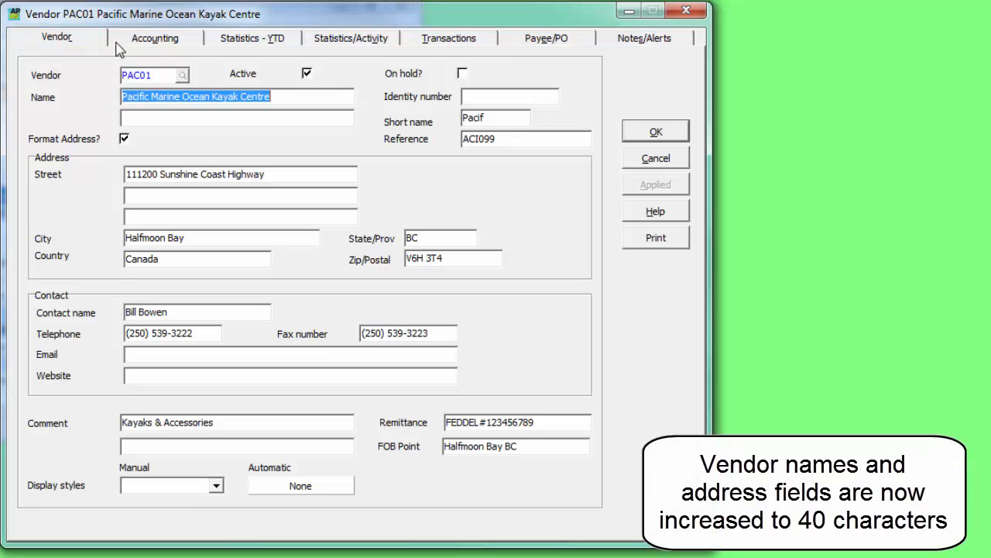
left_click(155, 37)
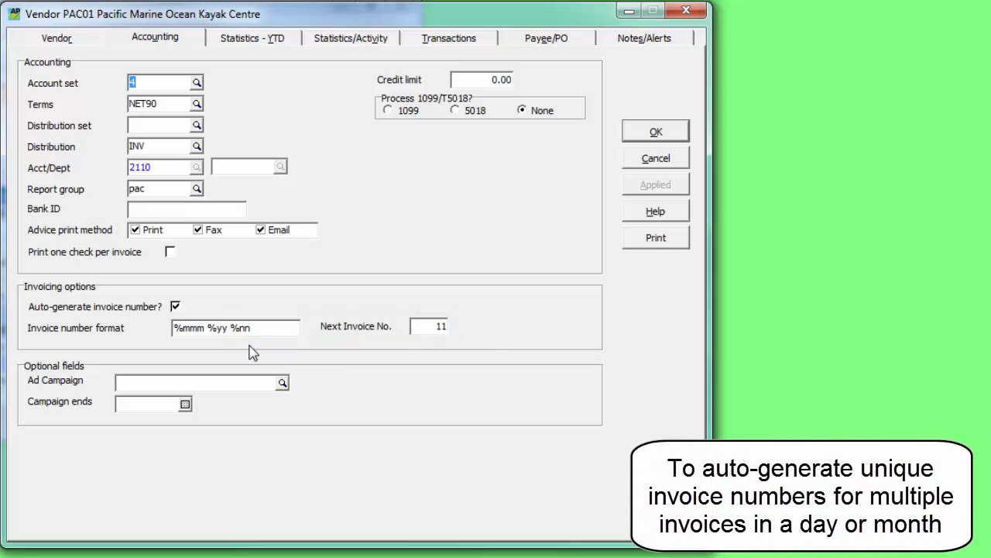
mouse_move(403, 301)
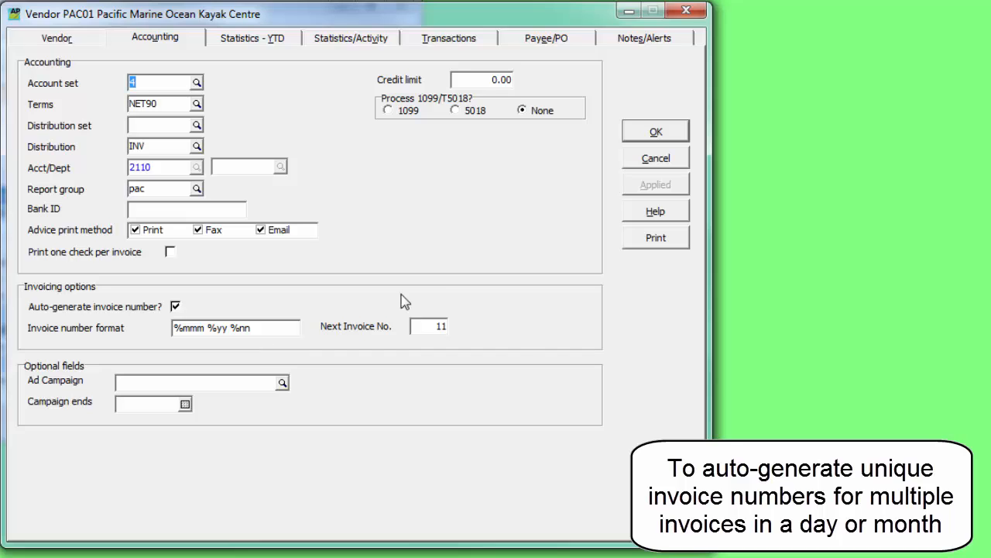
Step: Review the credit-limit and PO shipping-address alerts under Notes/Alerts, then close the alert editor
left_click(644, 38)
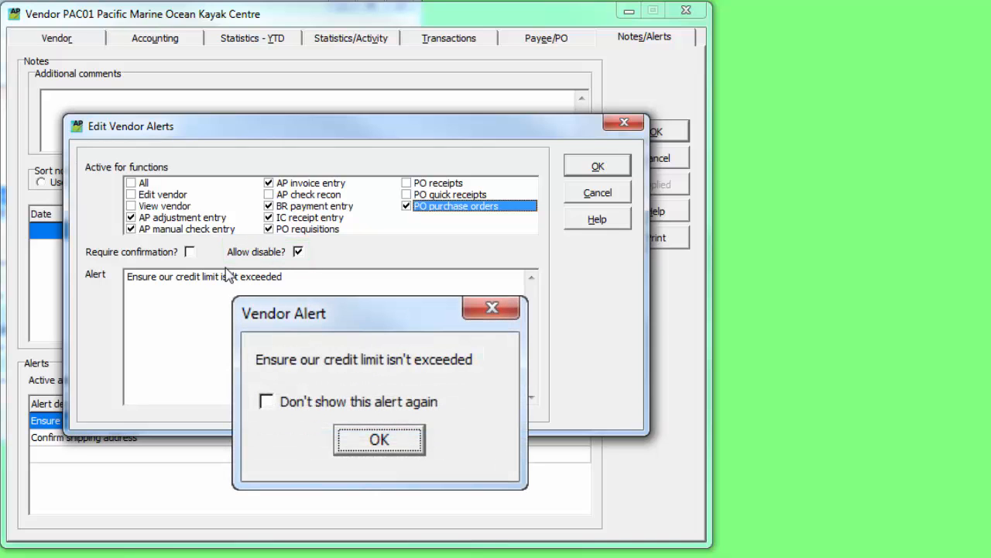
left_click(378, 440)
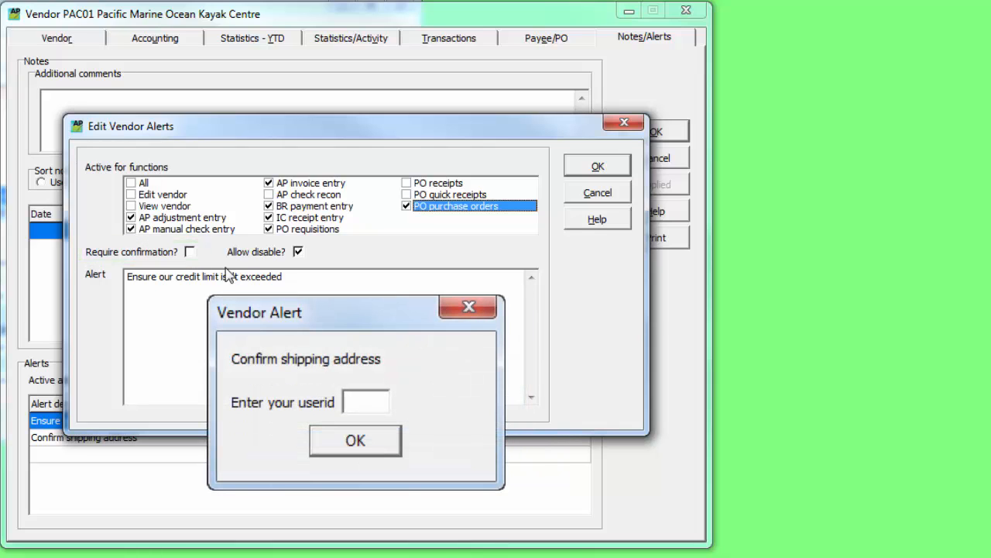
left_click(468, 307)
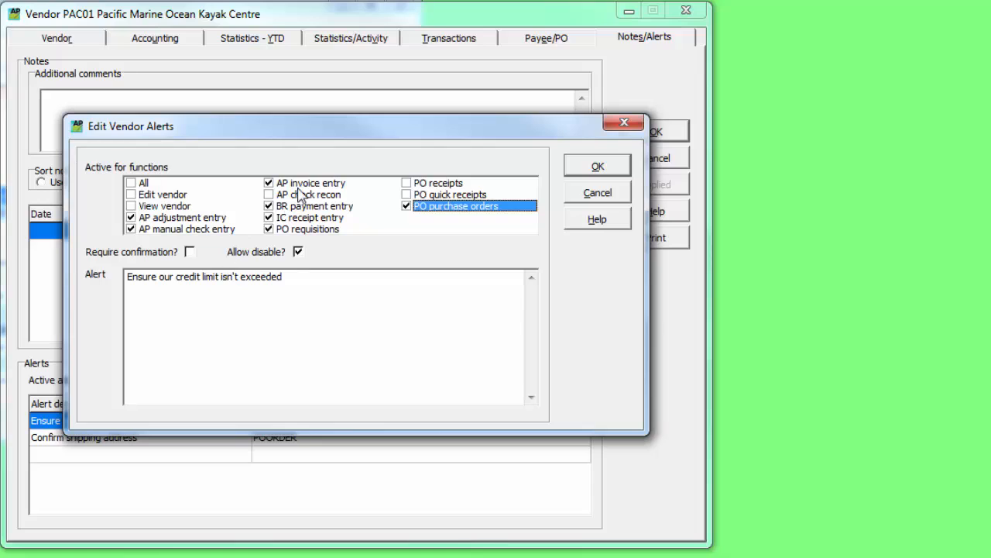
left_click(309, 183)
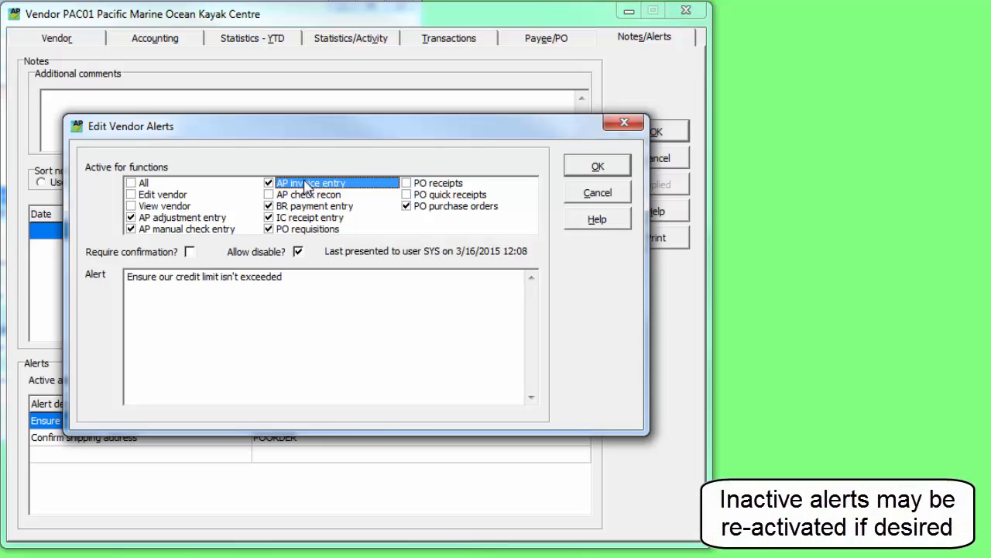
left_click(598, 164)
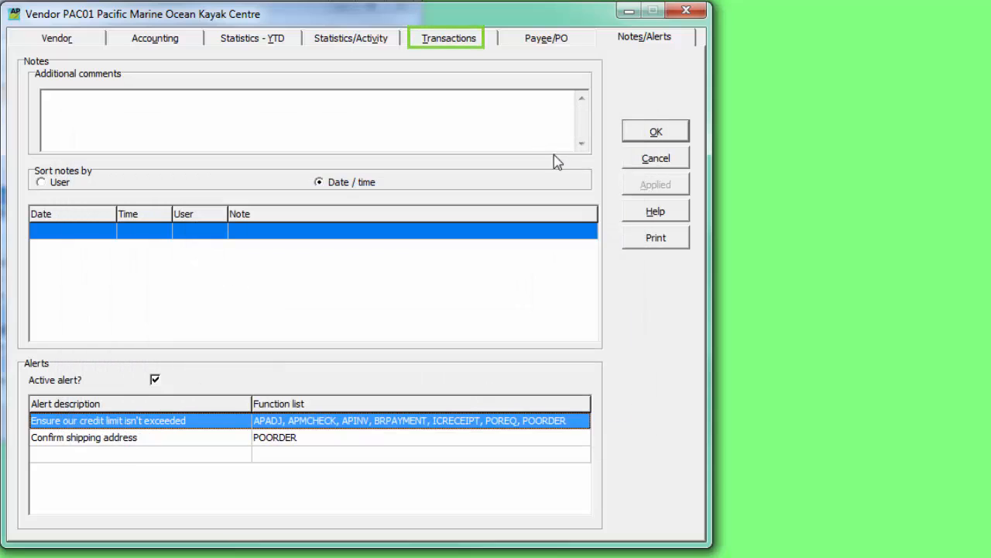
Step: Show both current and historical vendor transactions, sorted by date descending
left_click(450, 37)
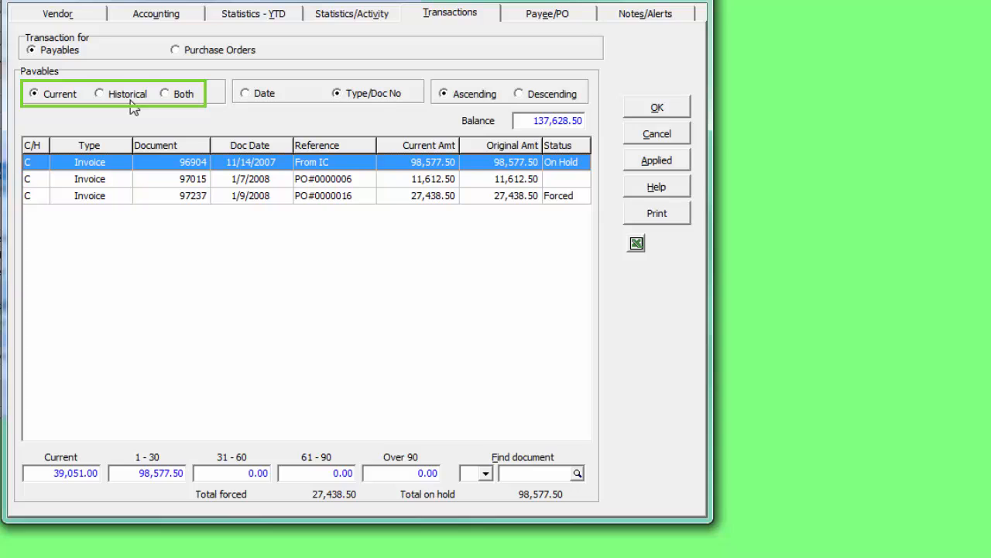
left_click(99, 93)
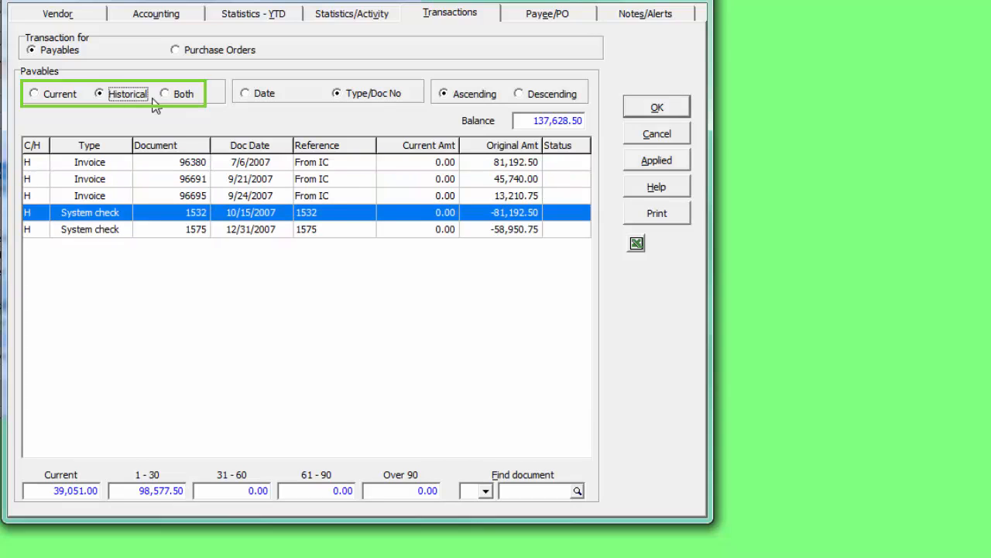
left_click(164, 92)
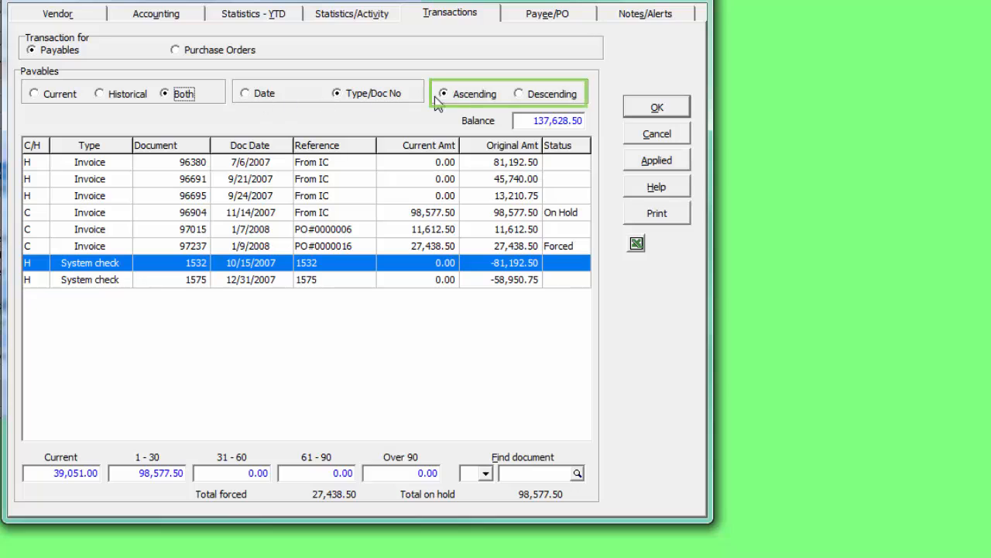
left_click(519, 95)
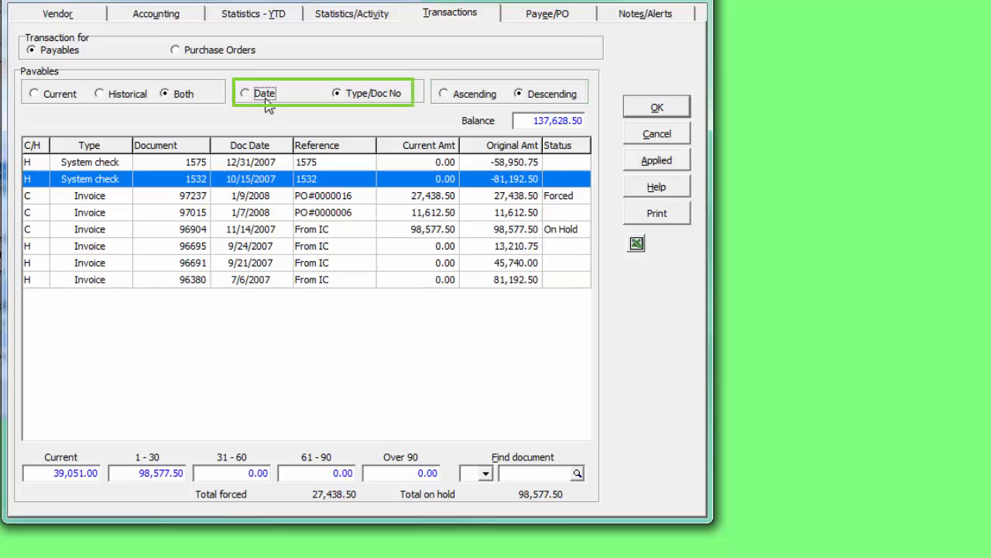
left_click(245, 93)
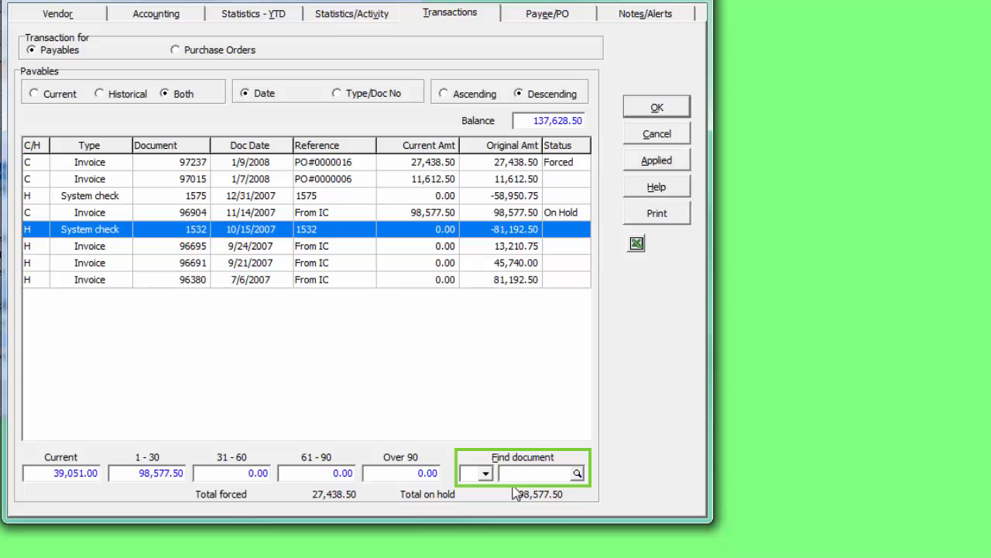
Step: Find document 970 by document type, then filter the list to current transactions only
type("970")
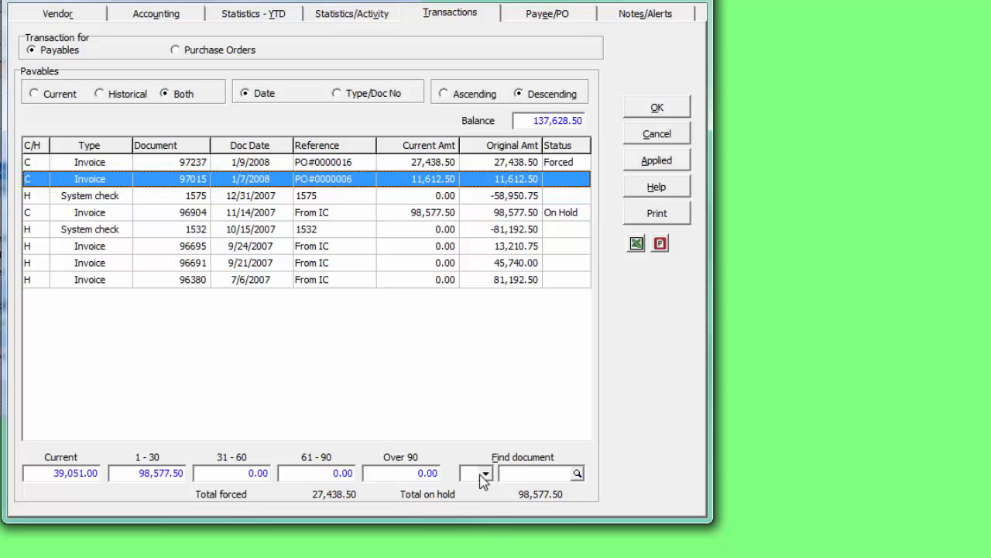
left_click(483, 474)
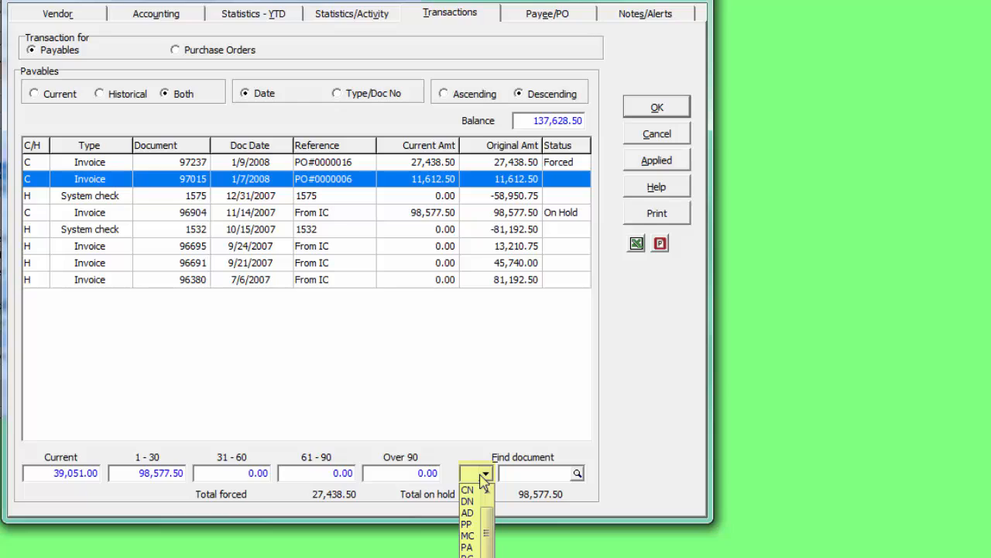
left_click(486, 474)
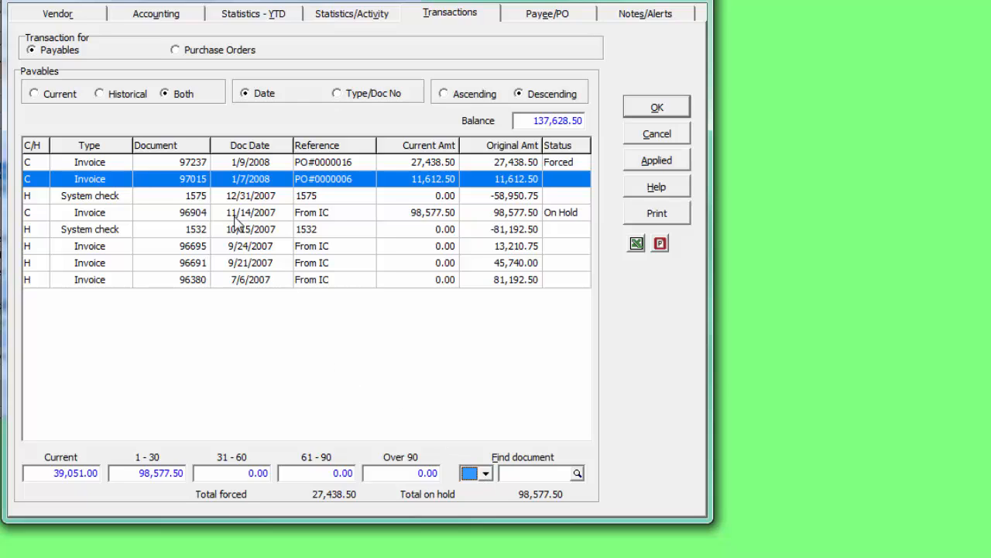
left_click(35, 93)
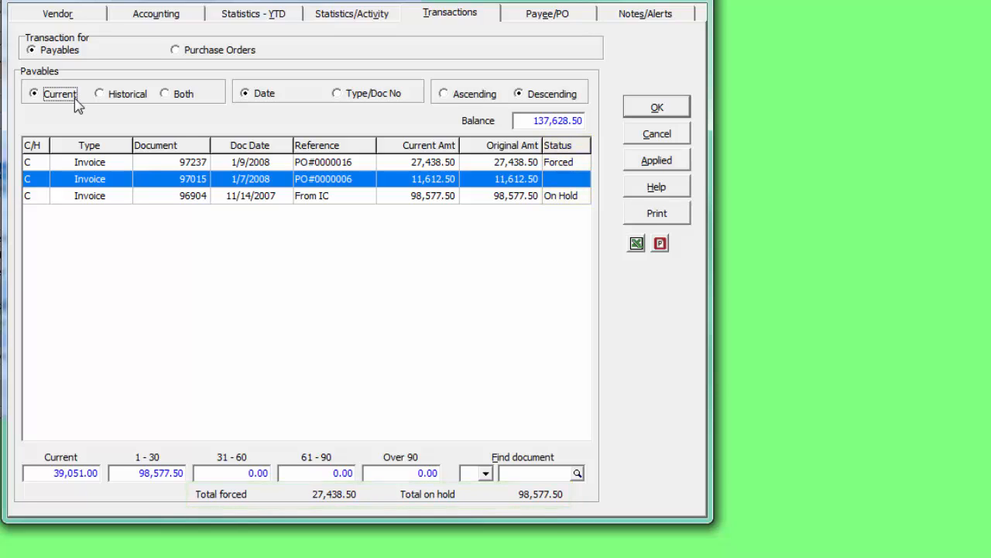
mouse_move(138, 186)
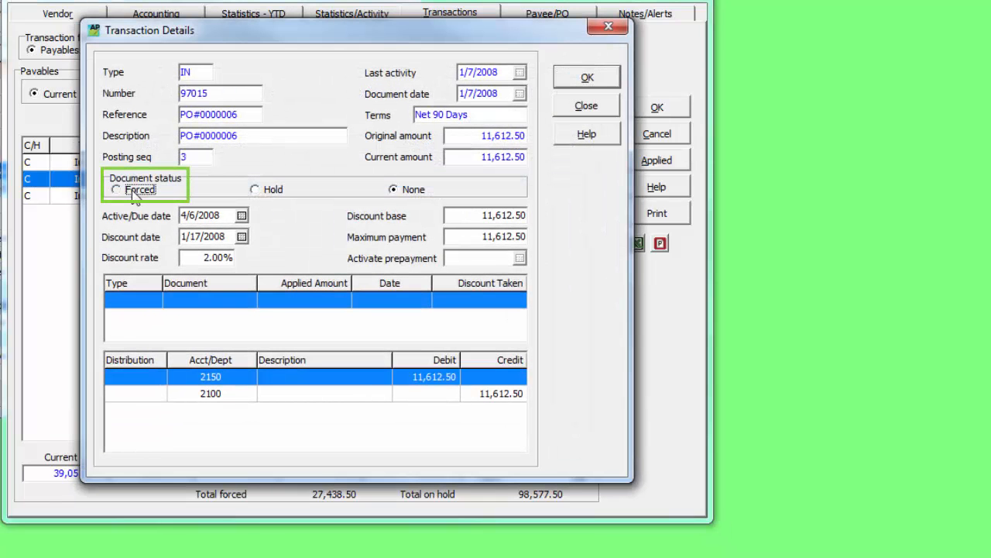
Step: Mark invoice 97015 as forced and save its new status
left_click(116, 189)
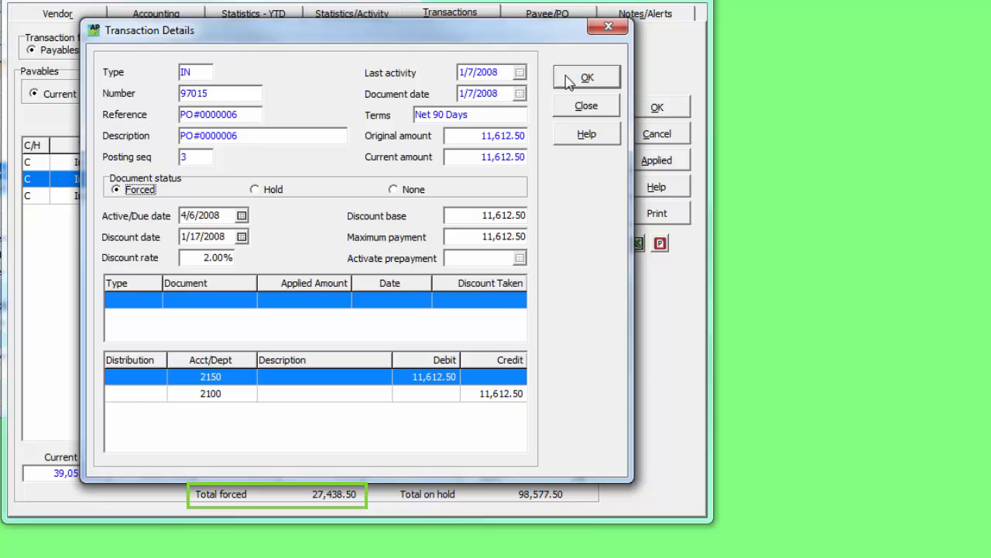
left_click(585, 78)
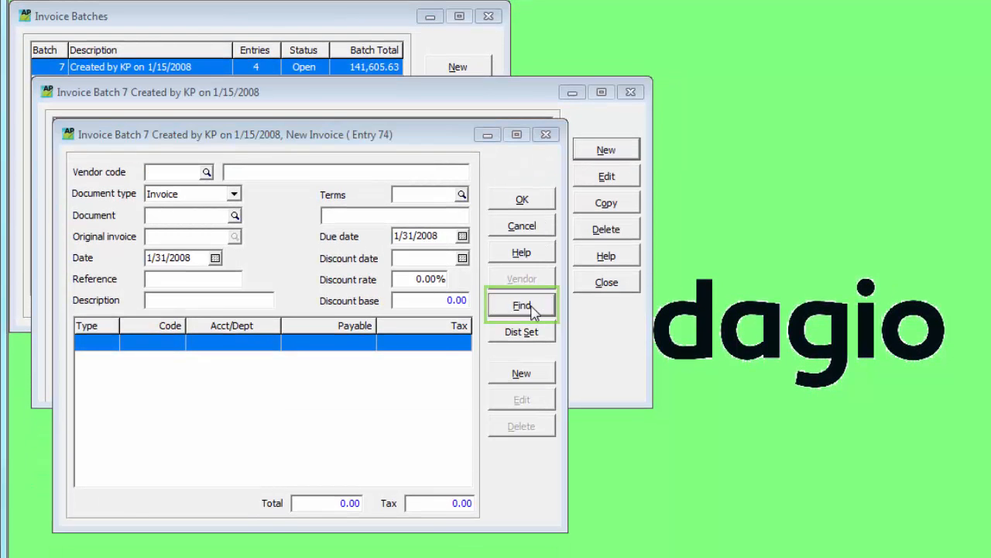
Step: Find vendors by document number 970, matching 97015 and then Month#001, and close the lookup
left_click(520, 303)
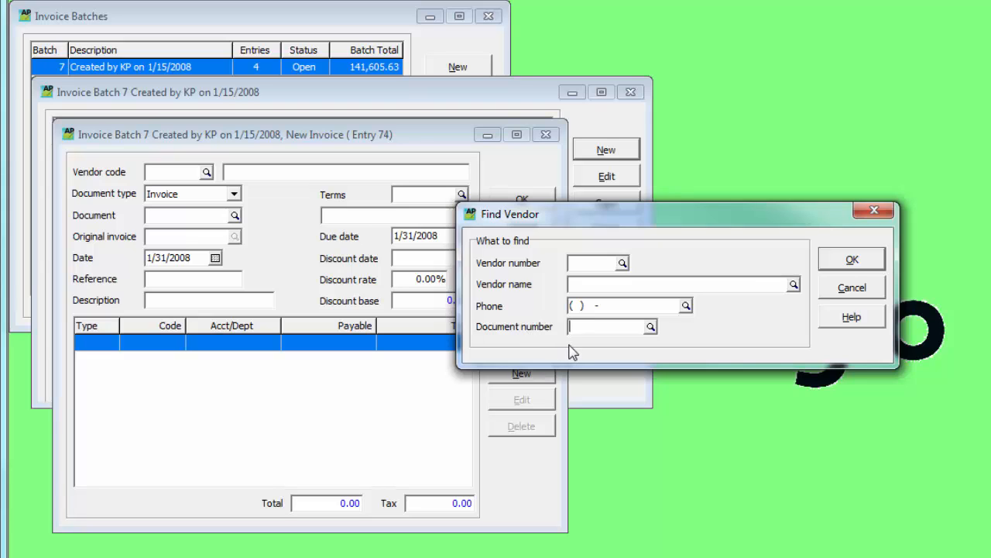
left_click(607, 325)
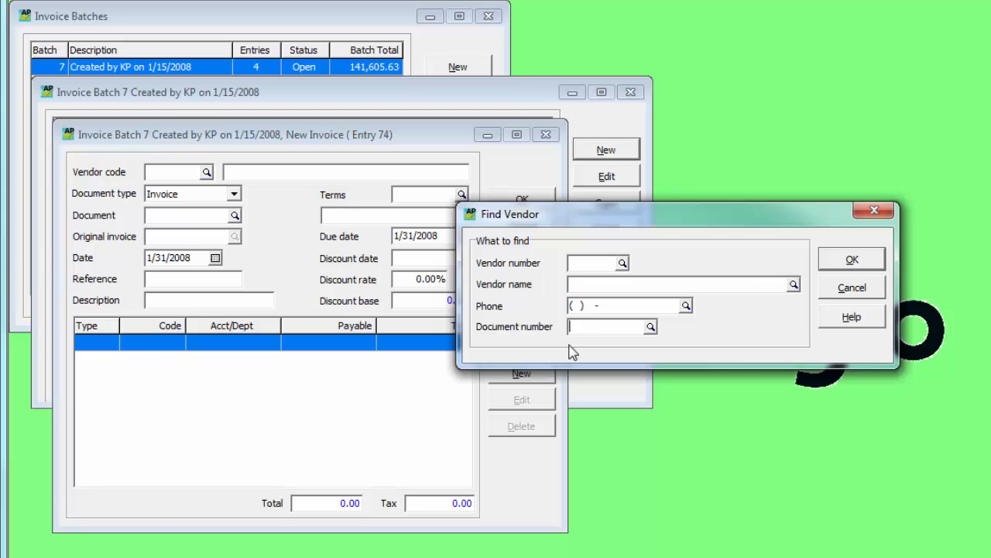
type("97015")
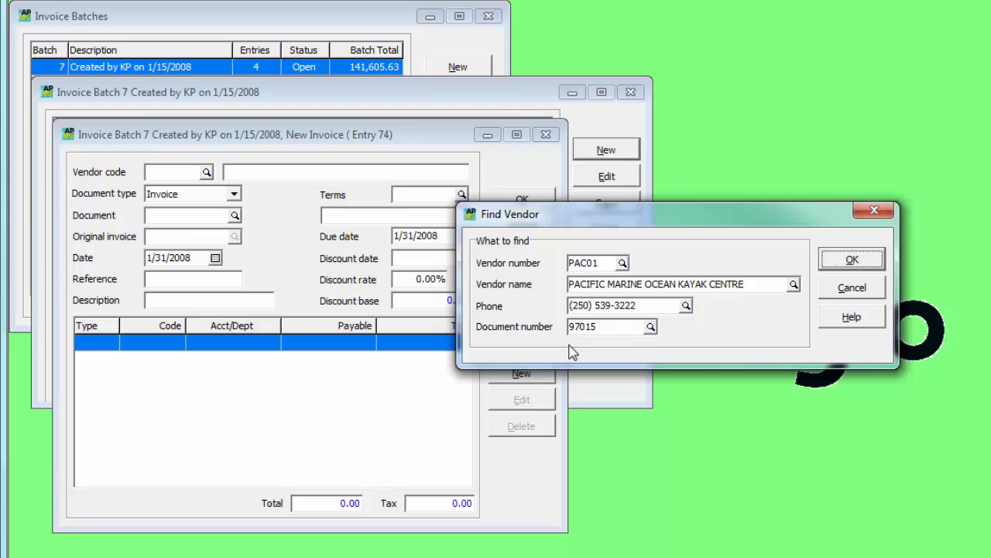
left_click(608, 325)
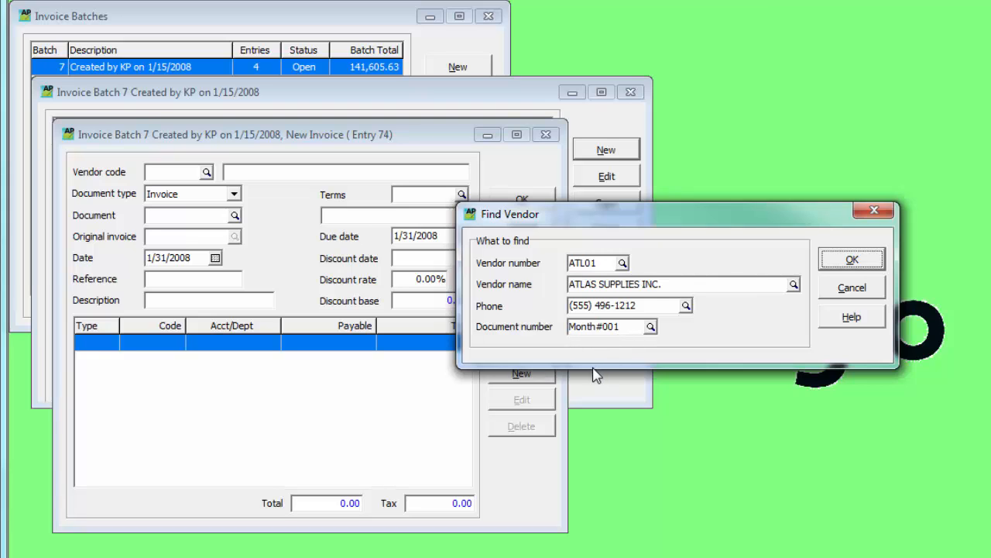
left_click(651, 325)
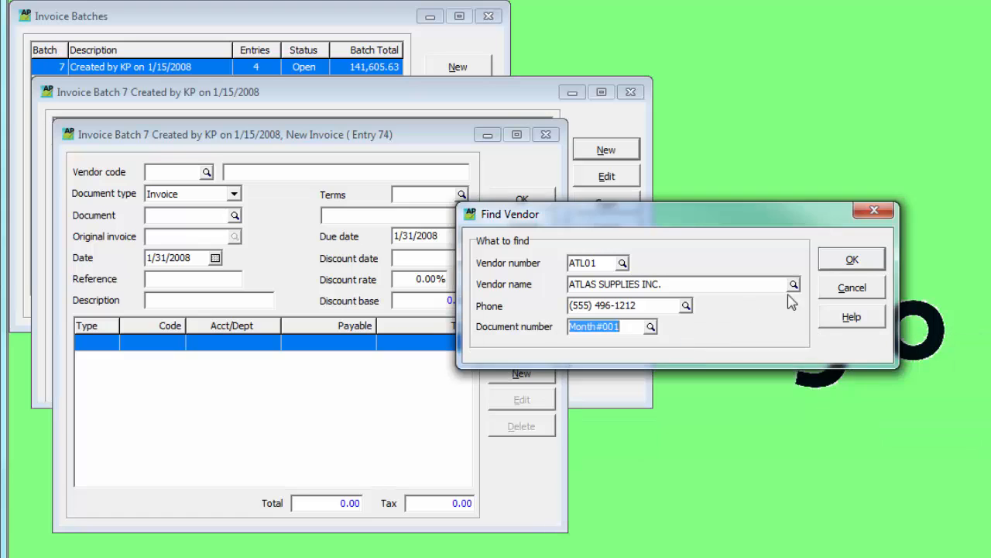
left_click(852, 259)
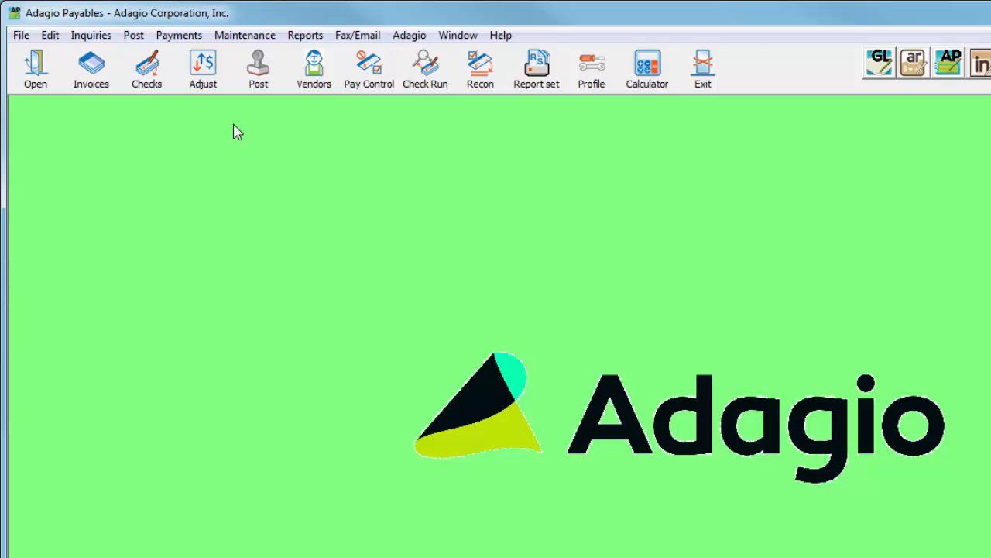
Step: Start the Mark Vendors Inactive maintenance function with last activity date 12/31/2007
left_click(245, 34)
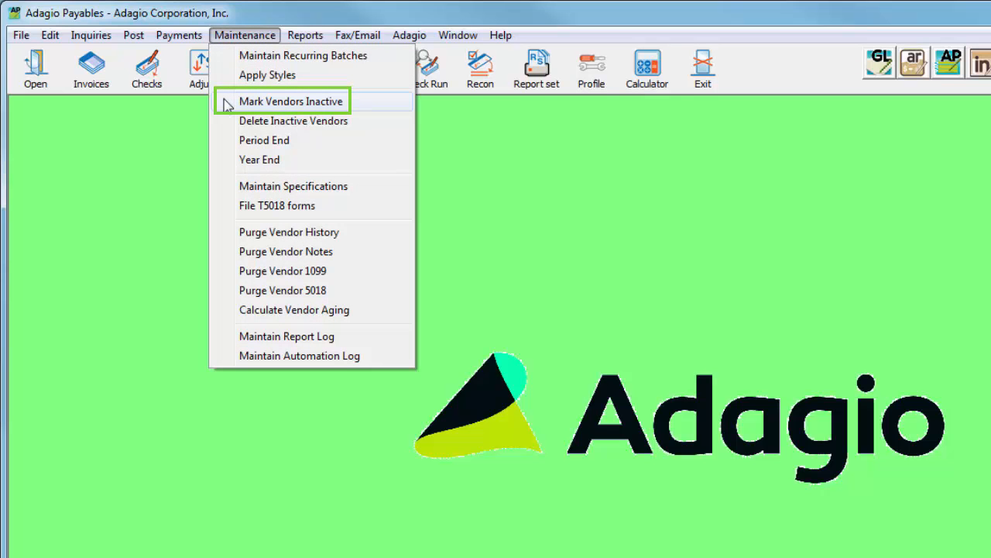
left_click(291, 100)
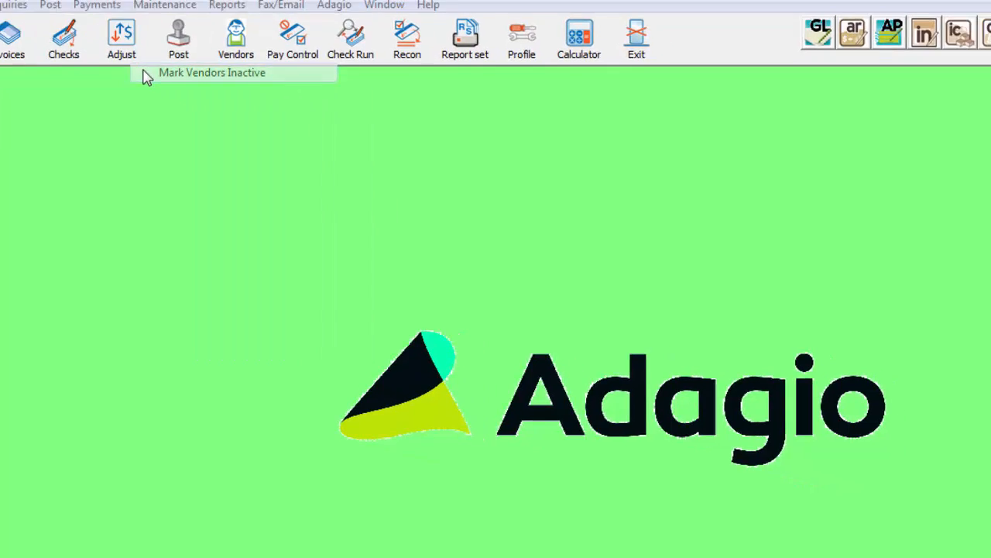
left_click(212, 73)
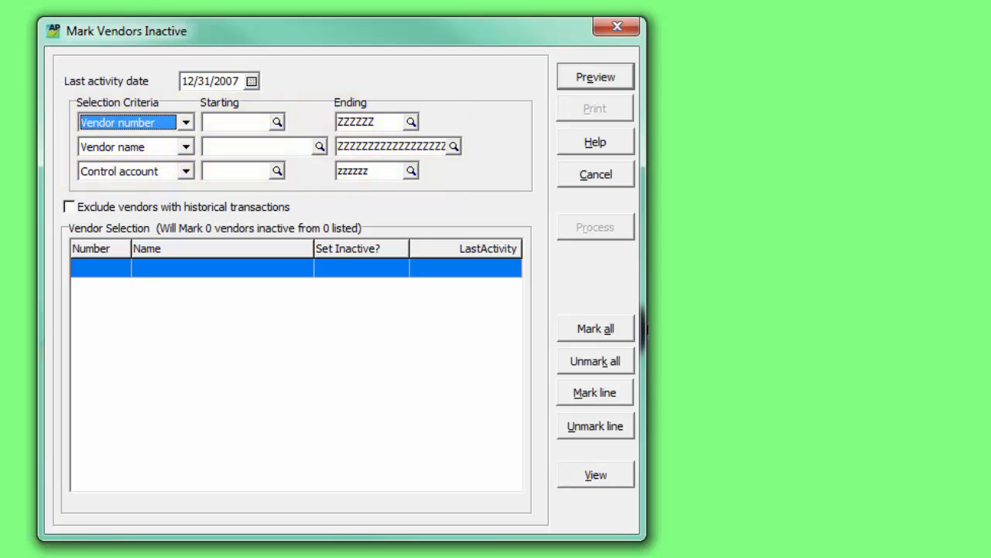
Step: Preview vendors inactive since 12/31/2007 excluding those with history, and print the audit list
left_click(595, 77)
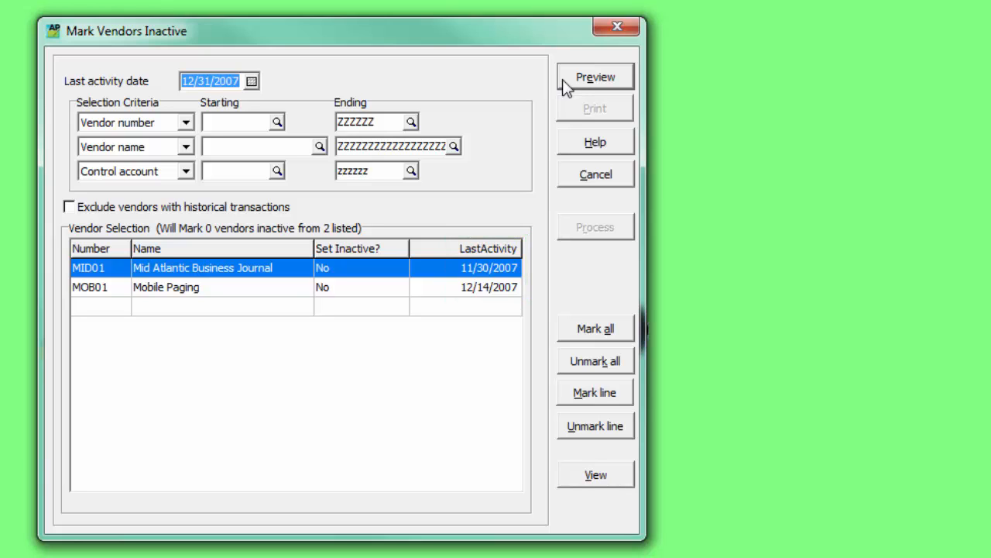
mouse_move(550, 99)
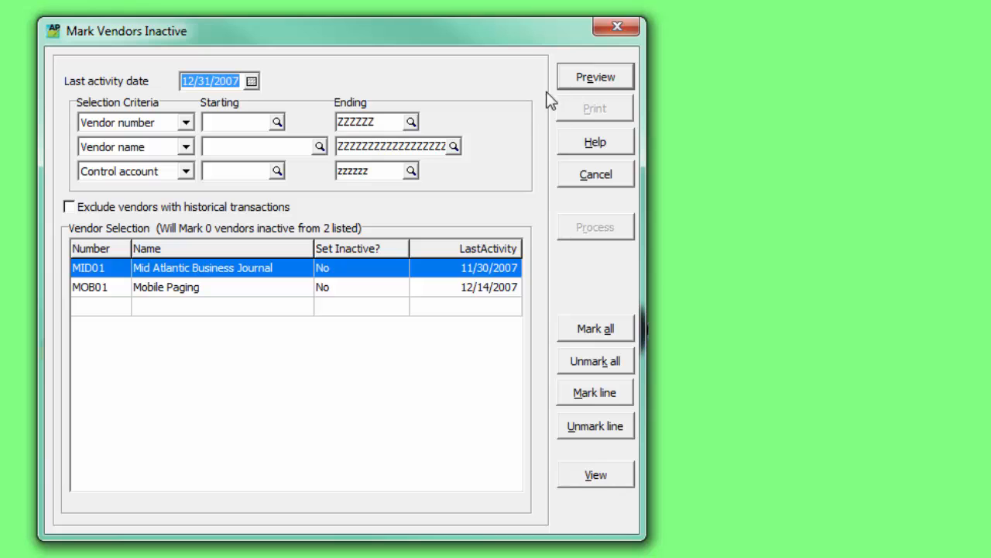
left_click(68, 206)
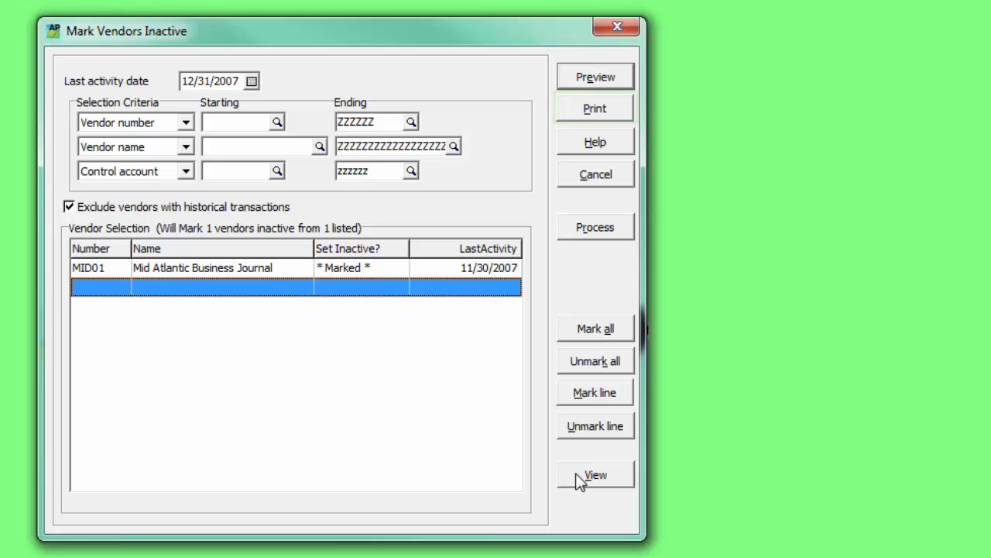
left_click(595, 227)
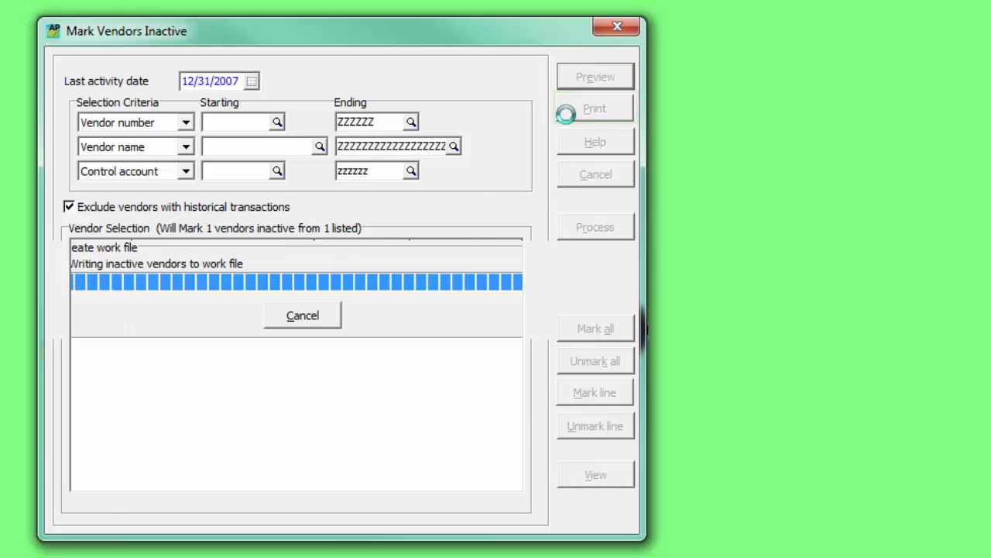
left_click(595, 108)
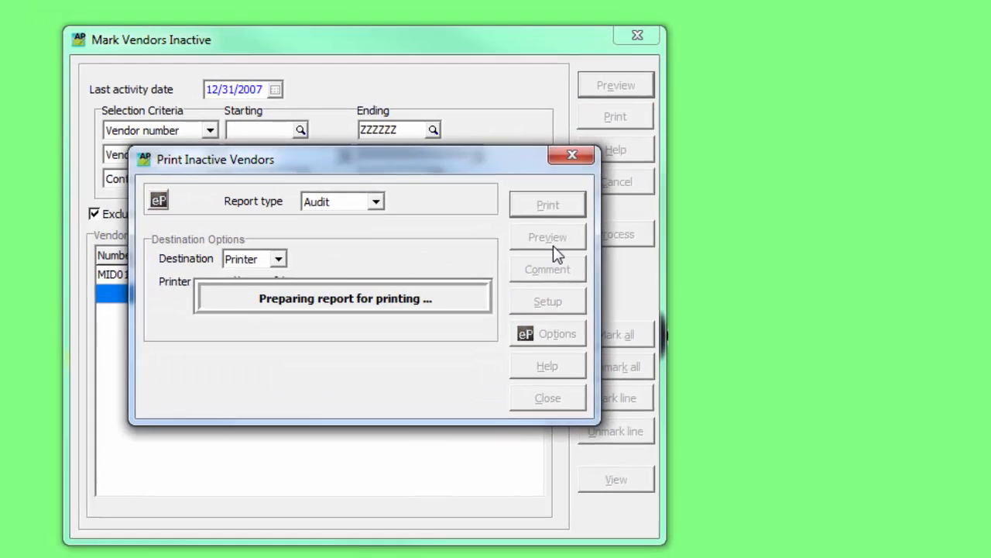
left_click(547, 235)
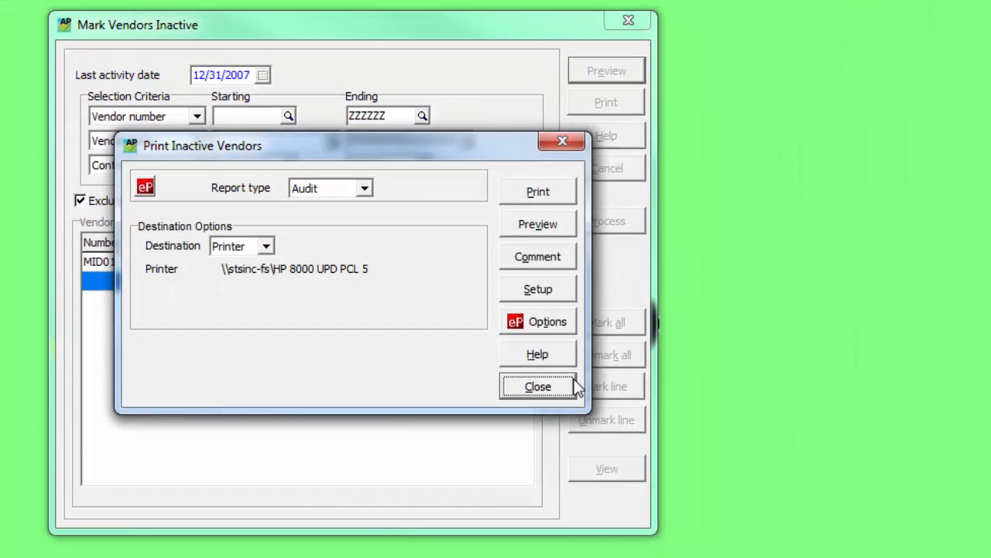
left_click(537, 386)
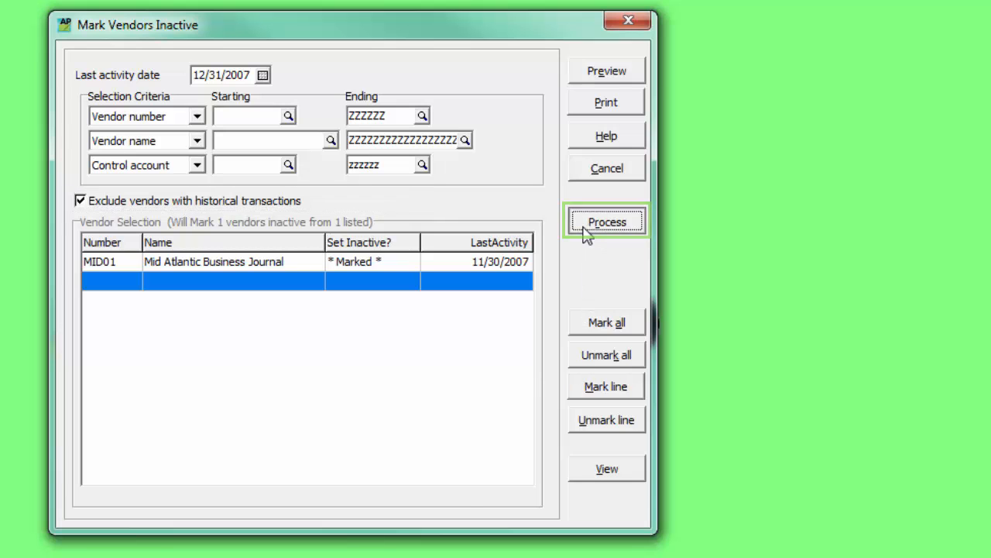
Step: Process the marking so MID01, Mid Atlantic Business Journal, becomes inactive
left_click(608, 222)
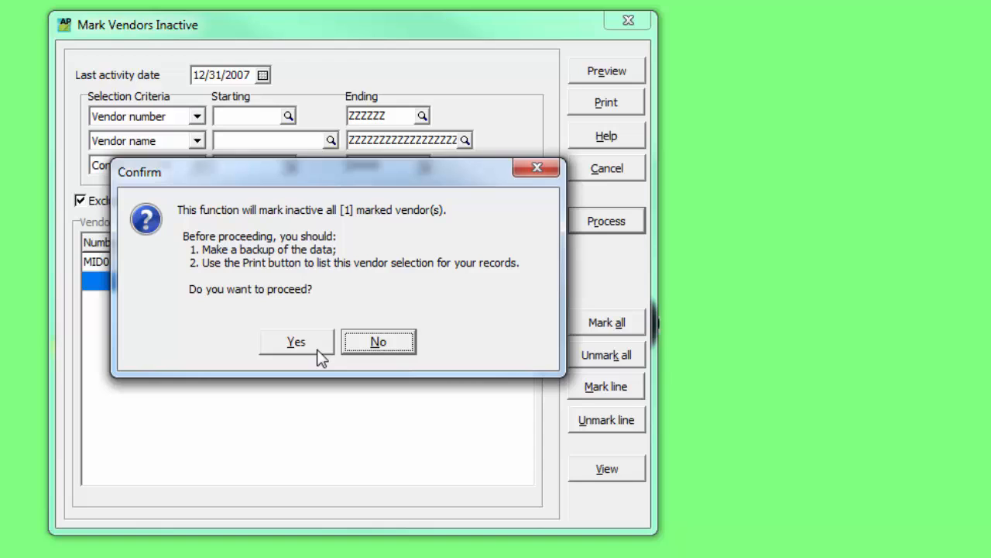
left_click(296, 342)
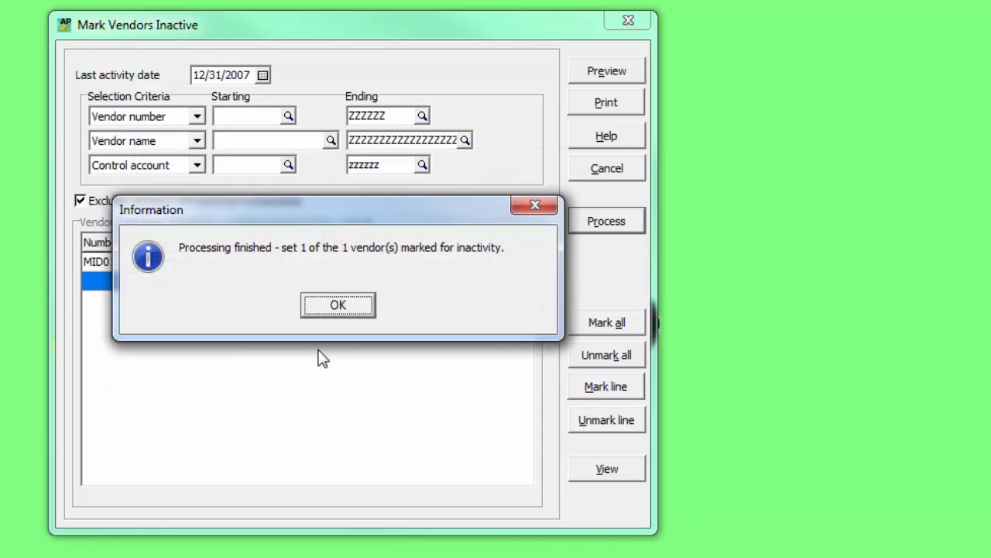
left_click(337, 304)
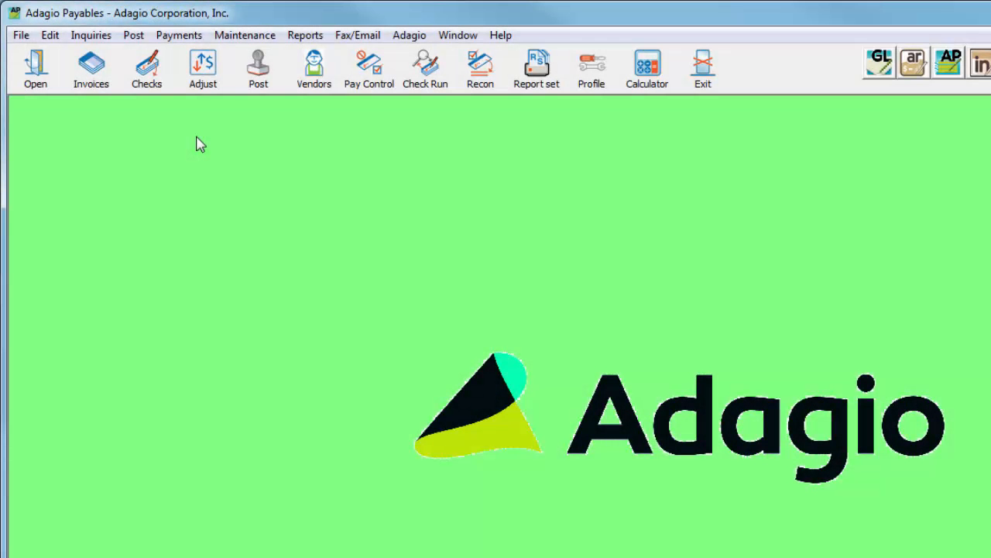
Step: Start Delete Inactive Vendors, preview vendors inactive since 12/31/2007, excluding those with history
left_click(245, 34)
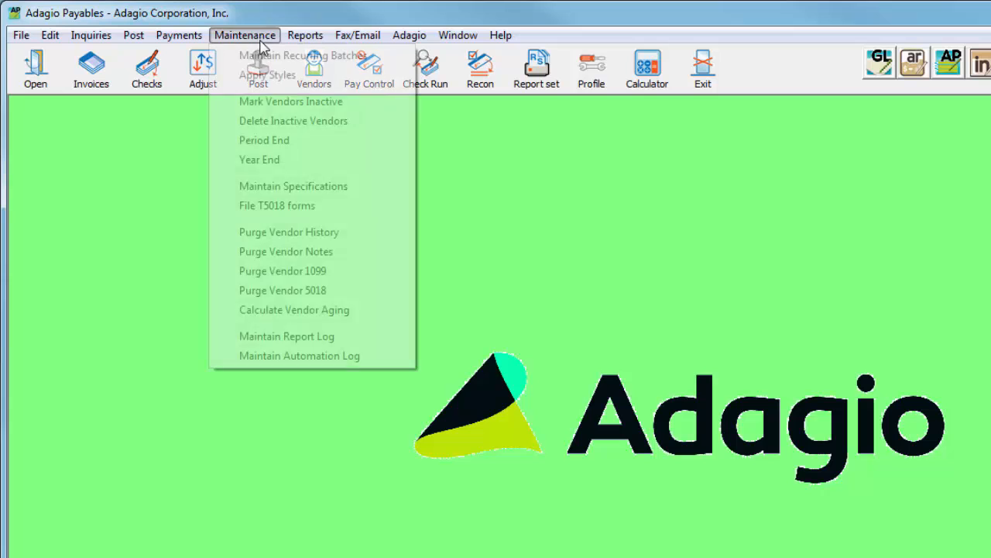
mouse_move(293, 121)
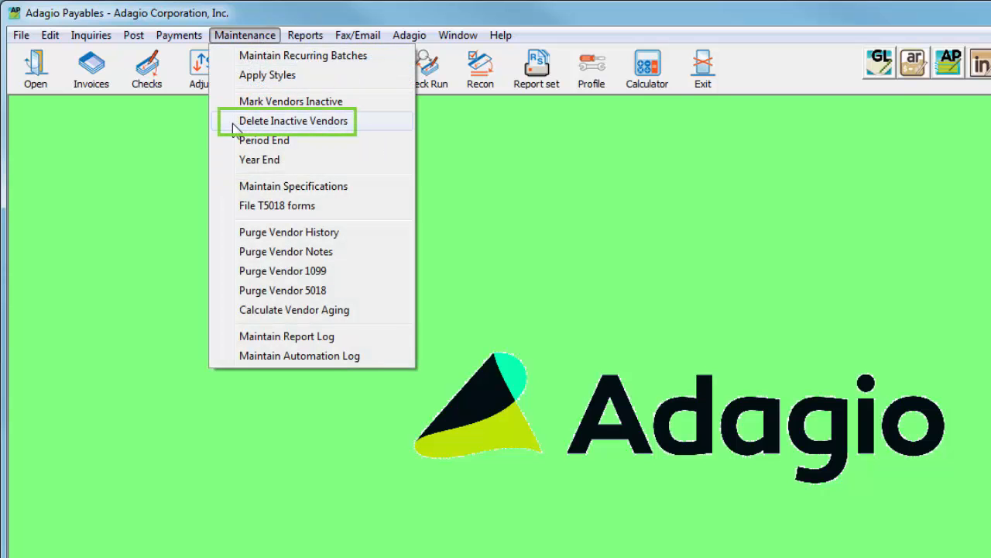
left_click(294, 121)
type("1")
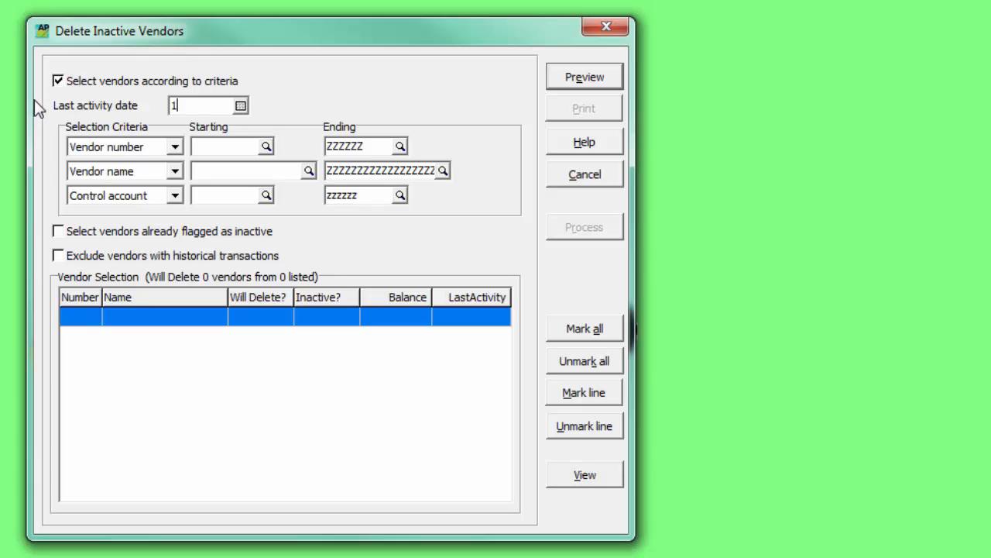
type("23107")
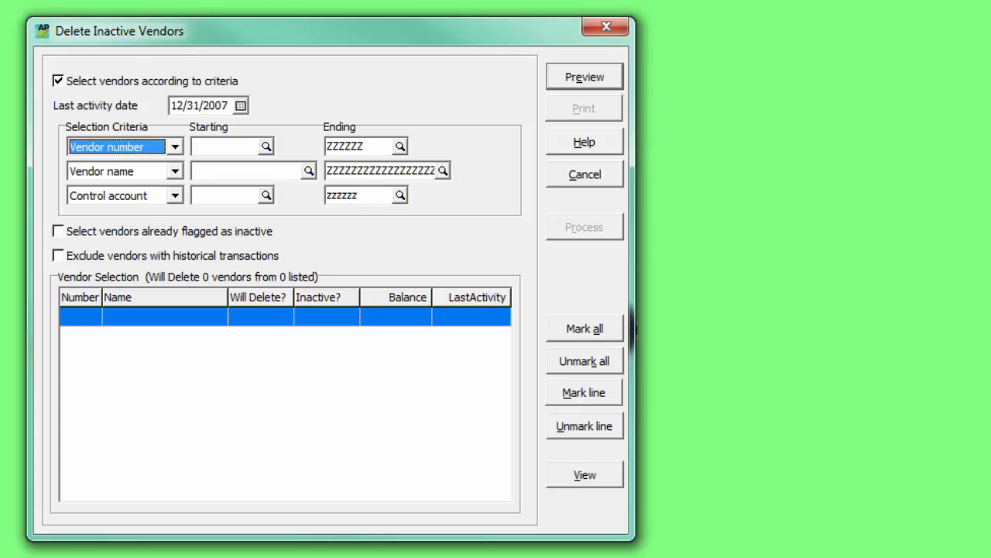
left_click(584, 76)
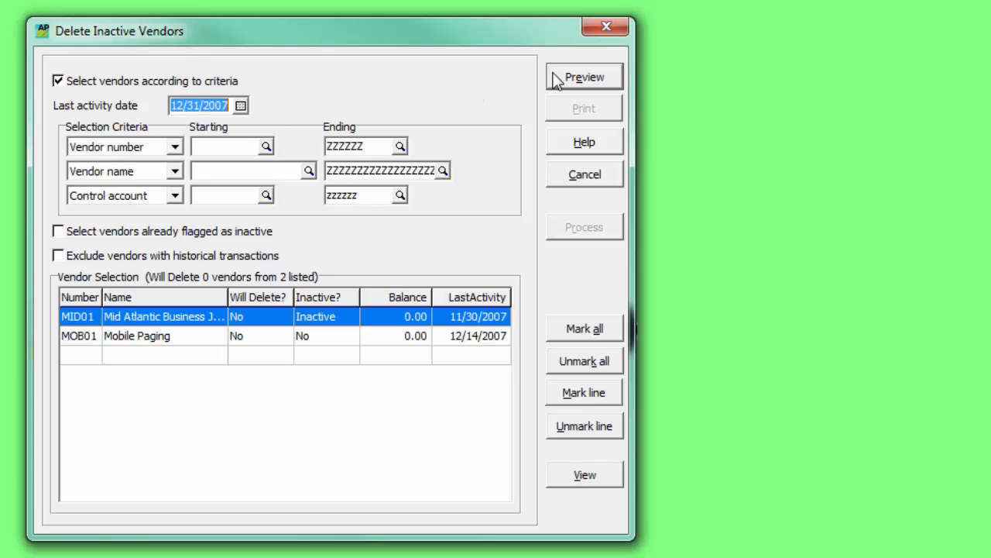
mouse_move(153, 271)
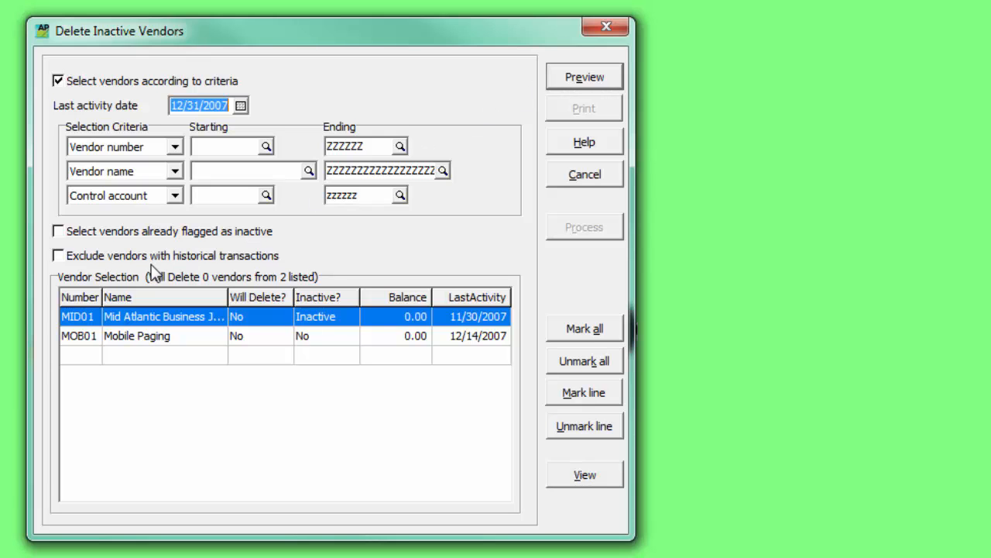
left_click(59, 254)
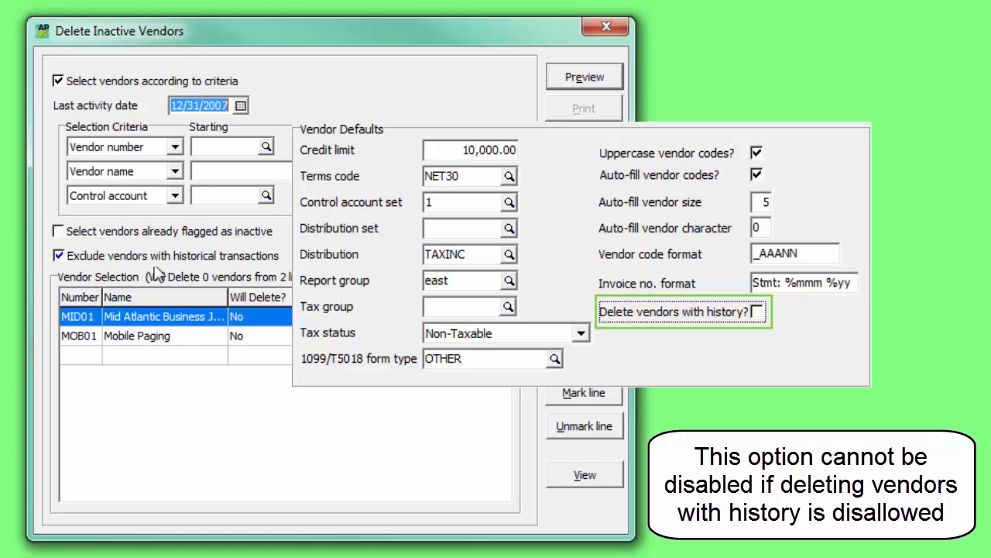
Step: Include vendors already flagged inactive and refresh the preview to list five vendors
left_click(59, 254)
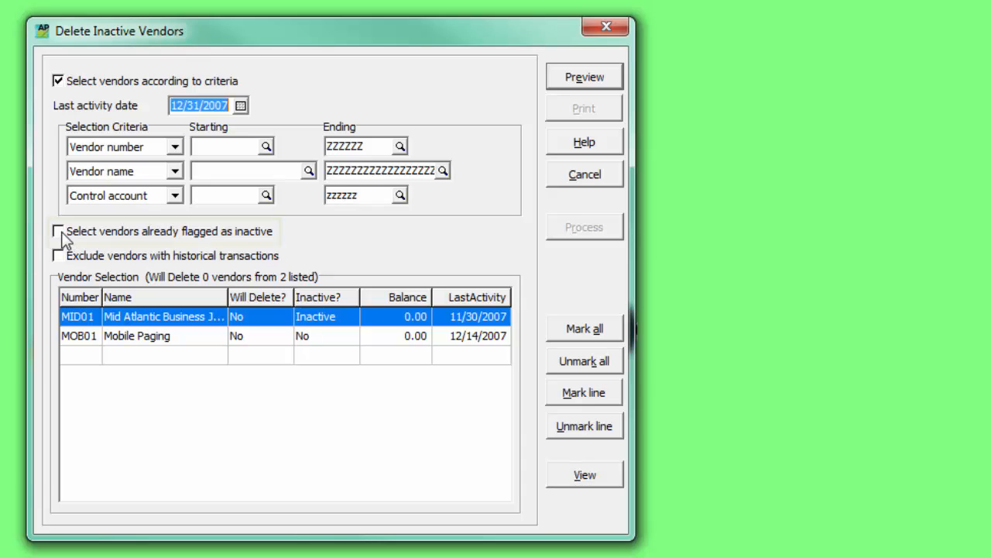
left_click(59, 232)
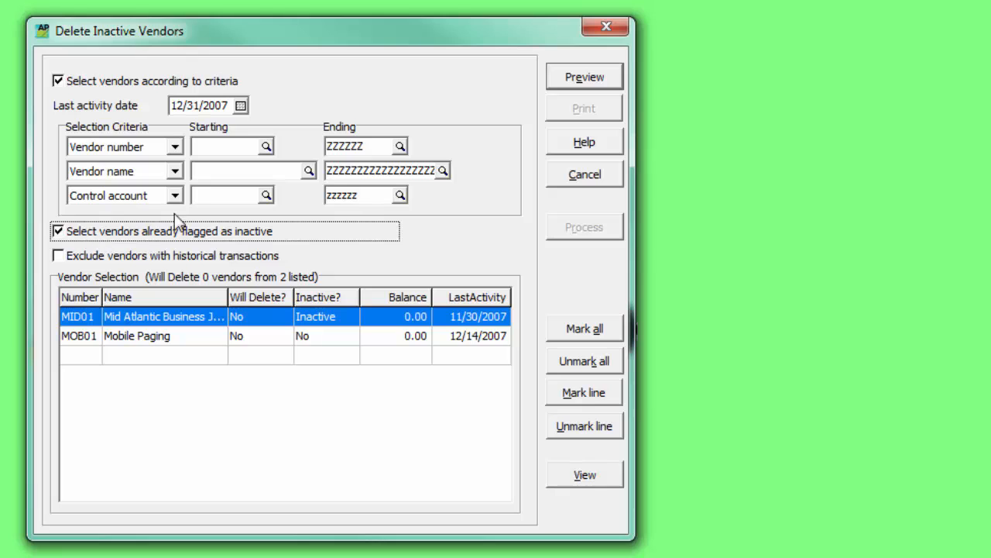
left_click(584, 78)
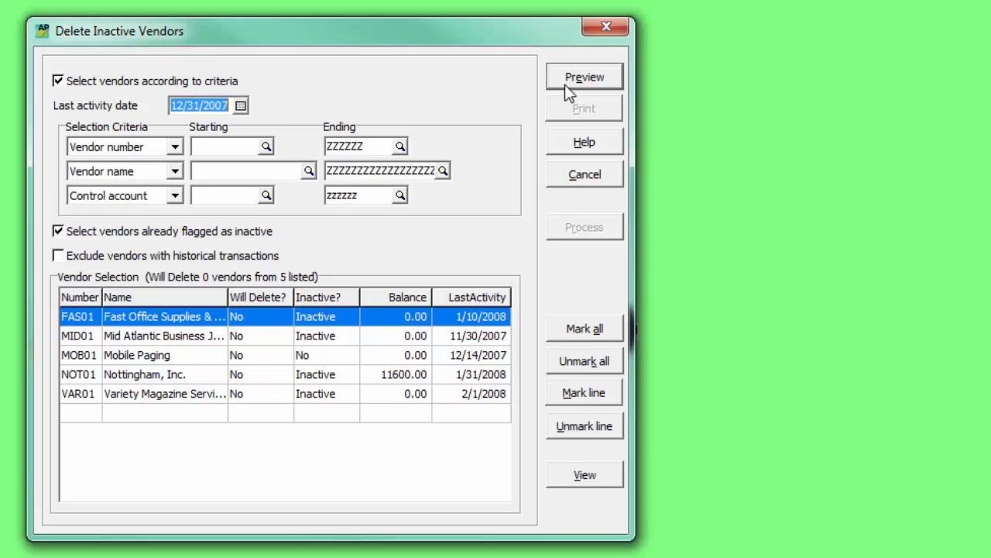
mouse_move(44, 131)
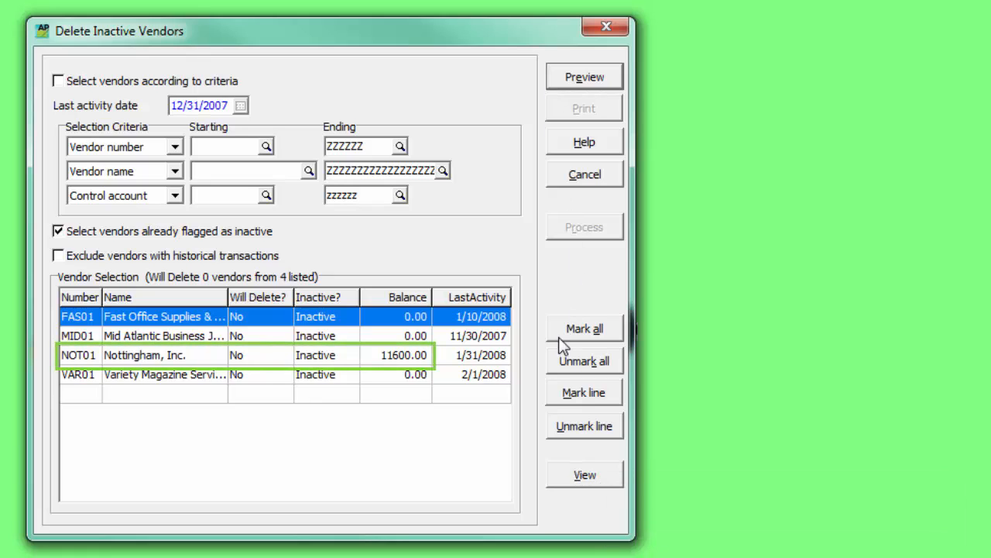
Step: Mark all listed inactive zero-balance vendors and process their deletion, leaving Nottingham, Inc. intact
left_click(584, 329)
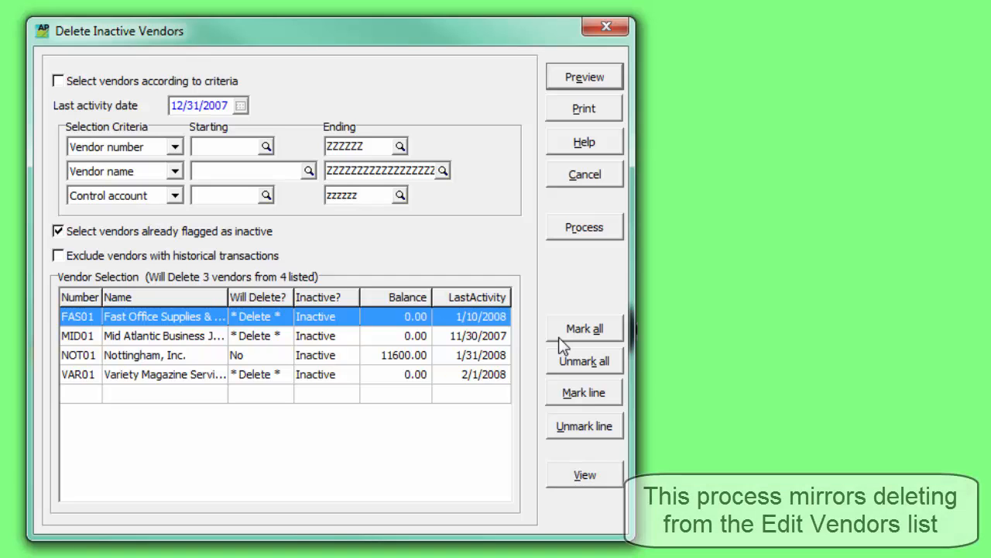
mouse_move(564, 251)
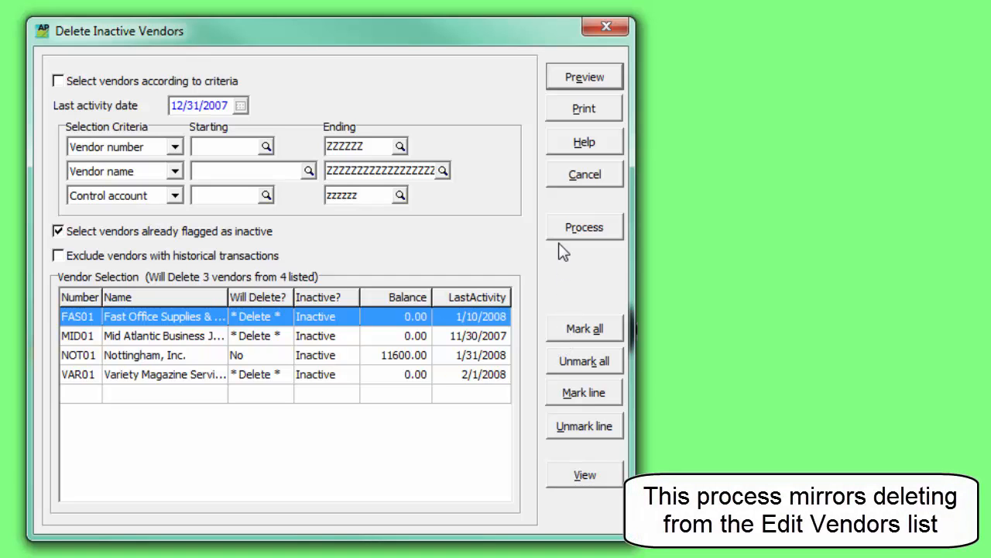
left_click(584, 226)
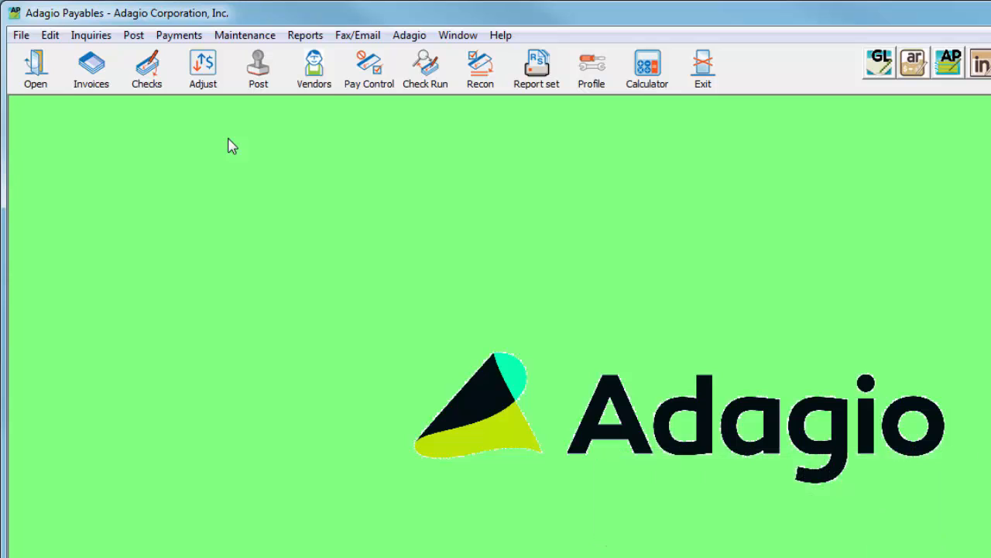
left_click(302, 34)
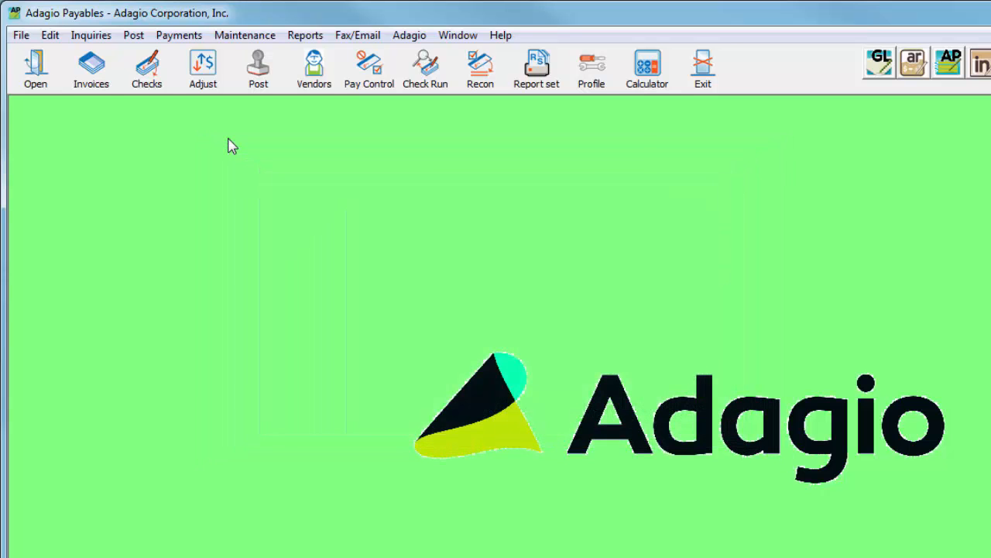
left_click(304, 34)
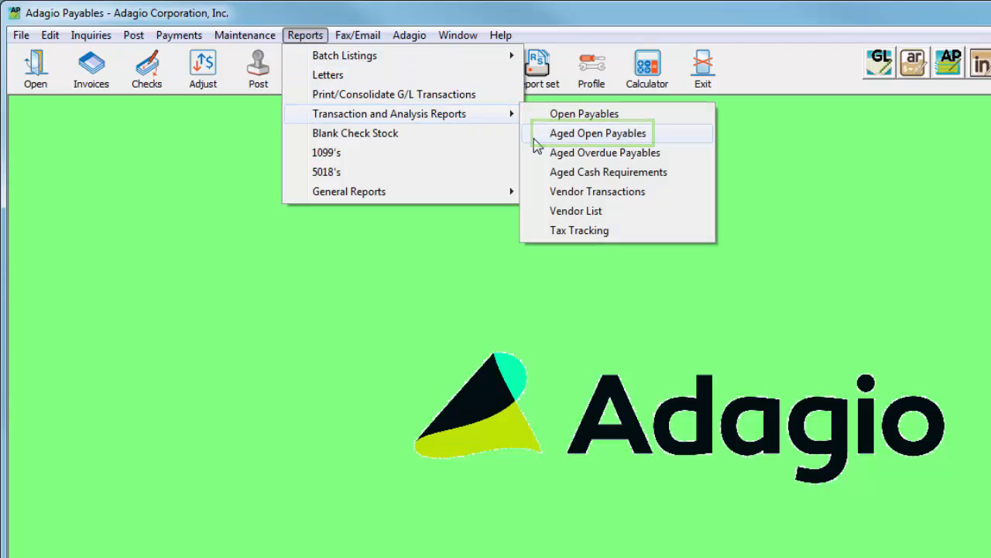
Step: Start a preview of the Aged Open Payables report from the Transaction and Analysis reports
left_click(598, 133)
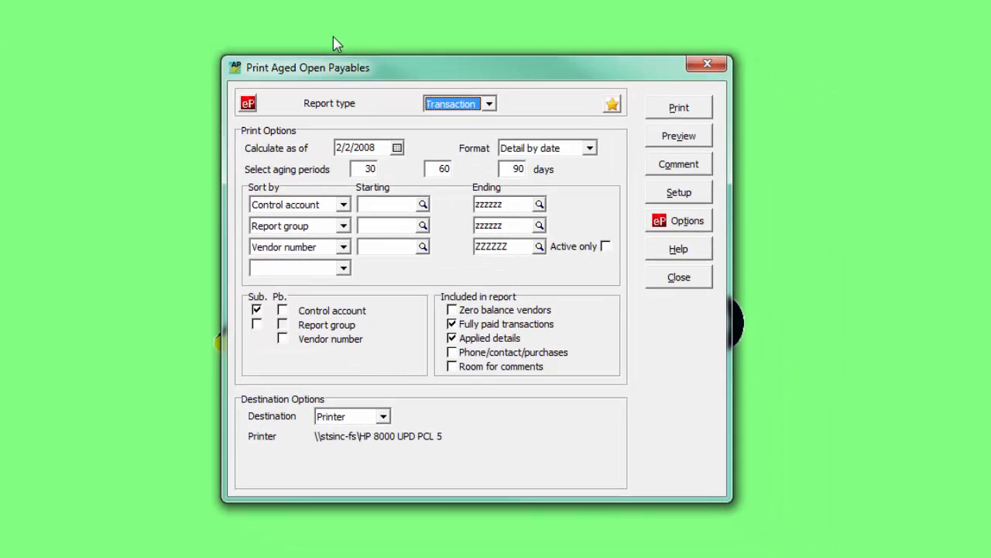
left_click(678, 136)
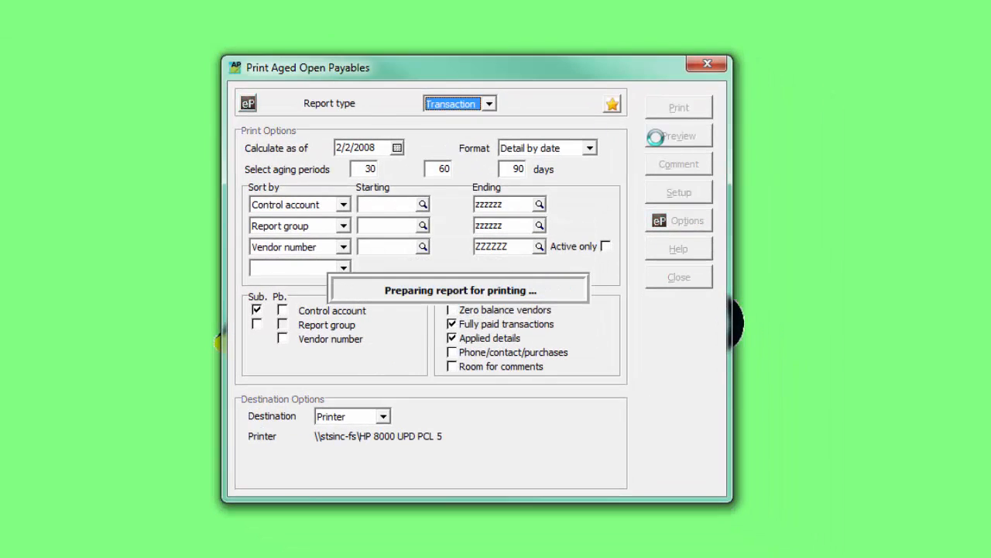
left_click(679, 137)
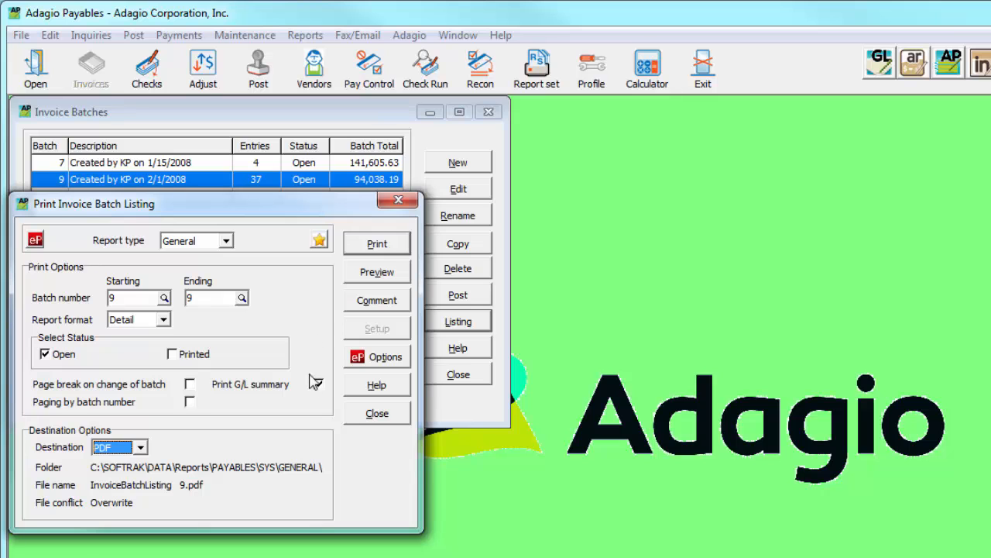
Step: Include a G/L summary in the batch 9 invoice listing and continue to the Open Payables settings
left_click(319, 384)
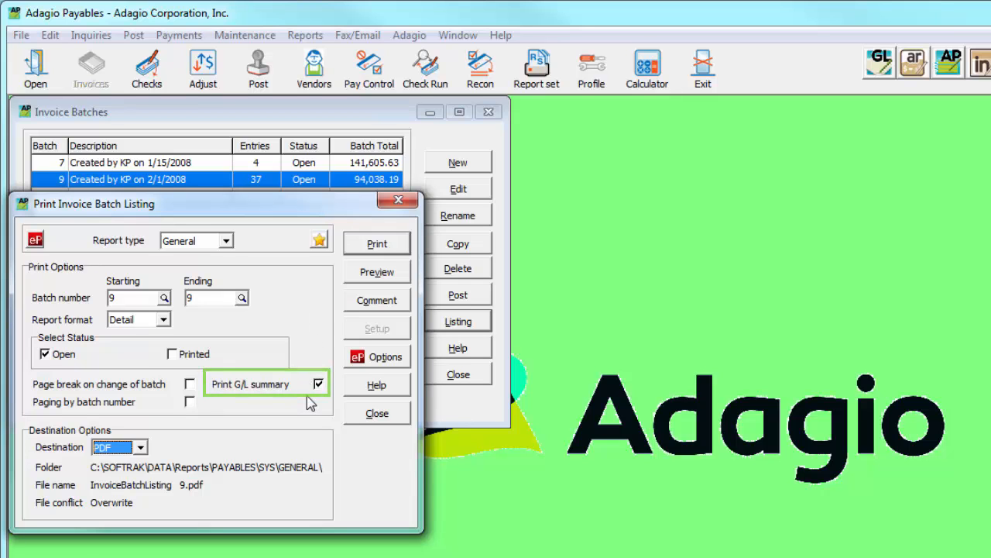
left_click(377, 243)
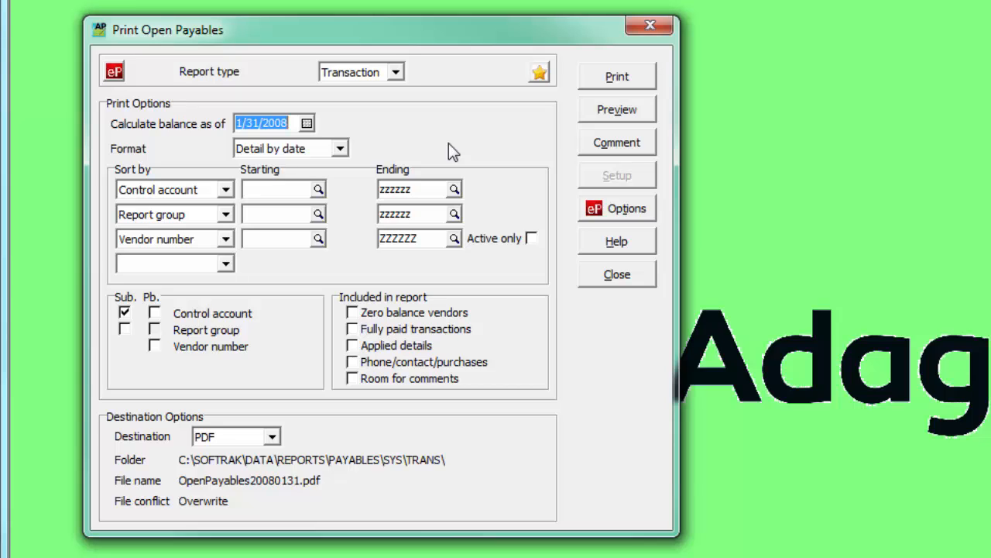
Step: Review the %CDT ePrint file name code yielding OpenPayables20080131.pdf, accept it, and check the balance date calendar
left_click(260, 123)
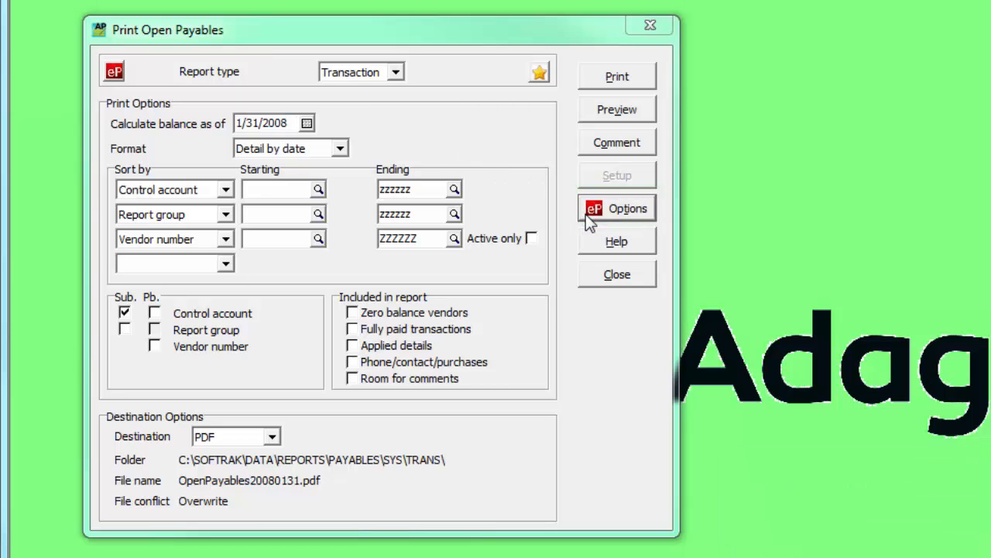
left_click(627, 208)
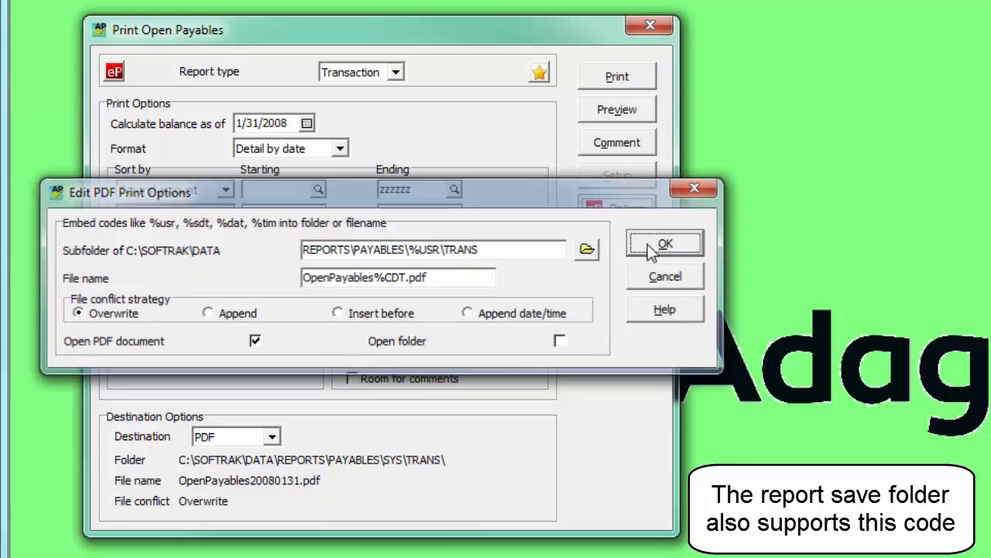
left_click(663, 242)
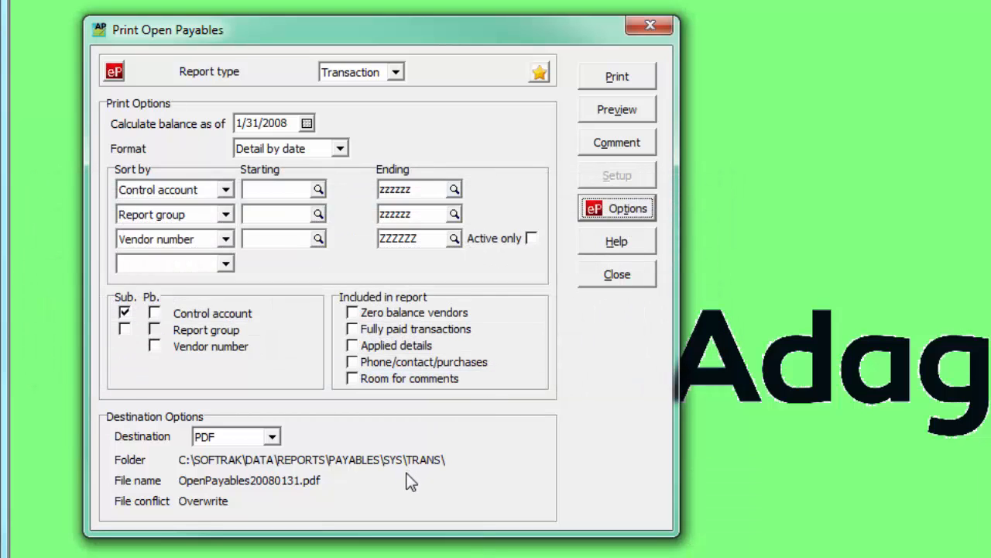
mouse_move(380, 291)
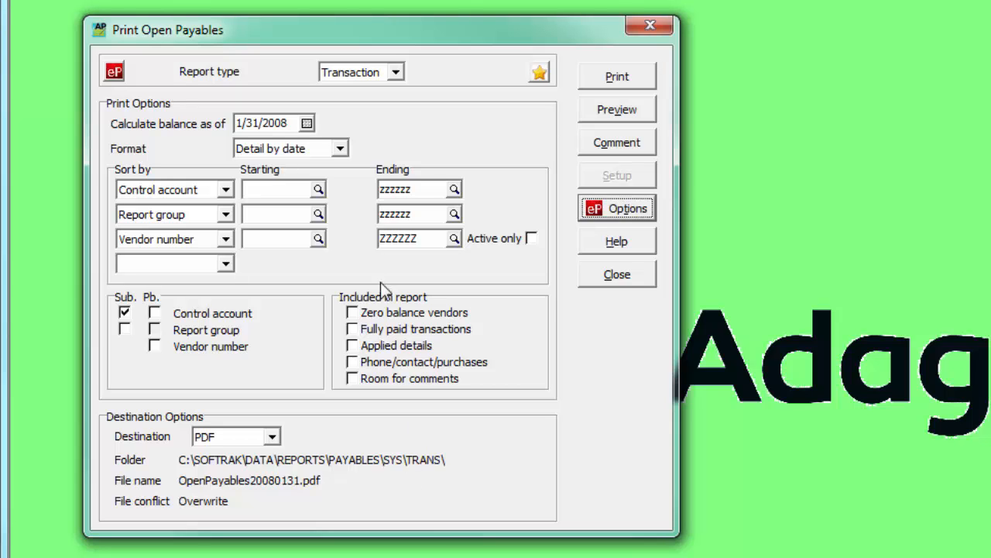
left_click(307, 124)
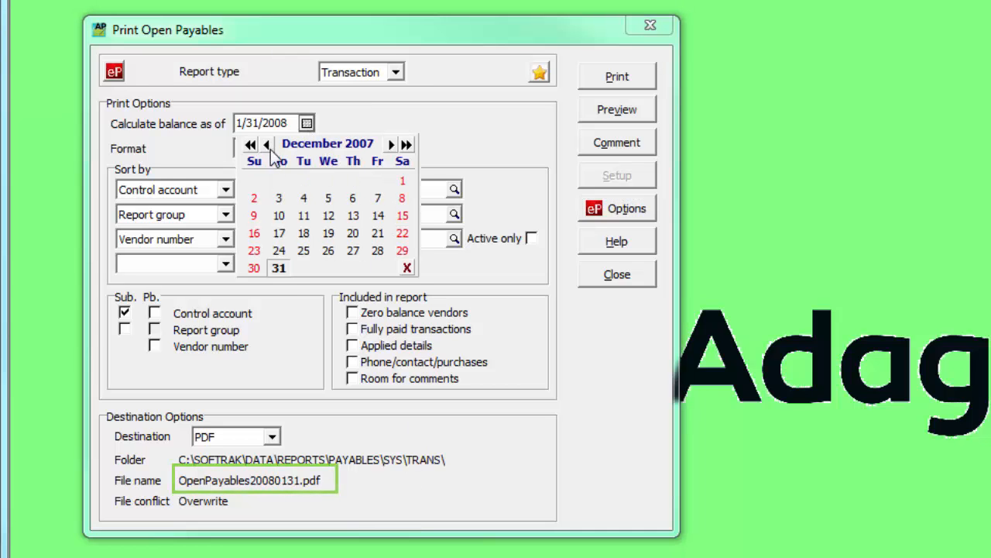
left_click(279, 266)
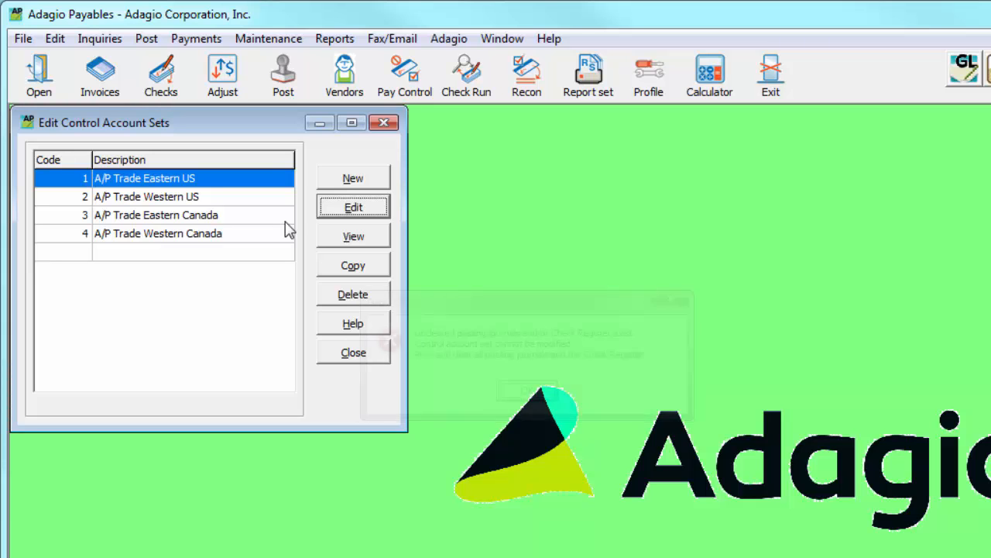
Step: Edit set 1 A/P Trade Eastern US so its payable control account is 2120 and save it
left_click(353, 208)
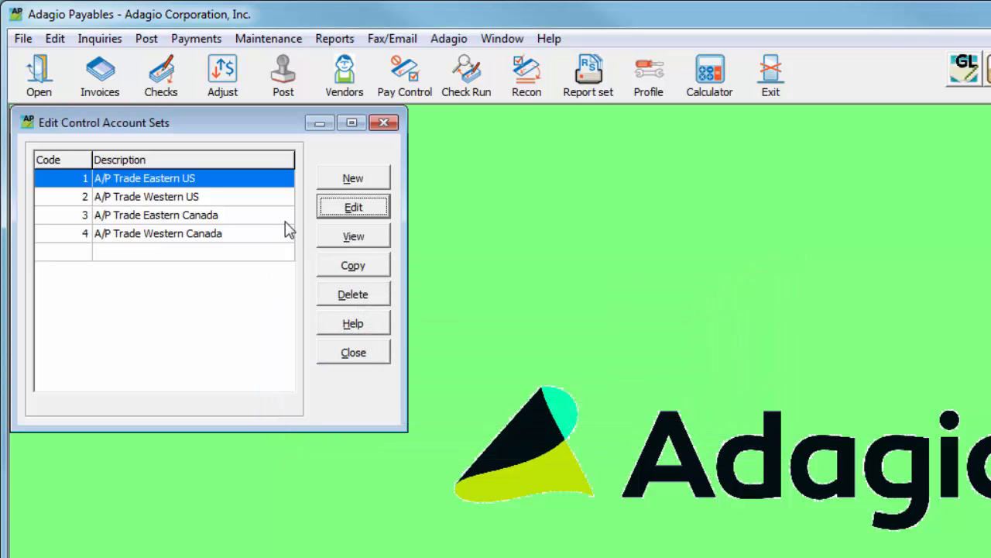
left_click(354, 208)
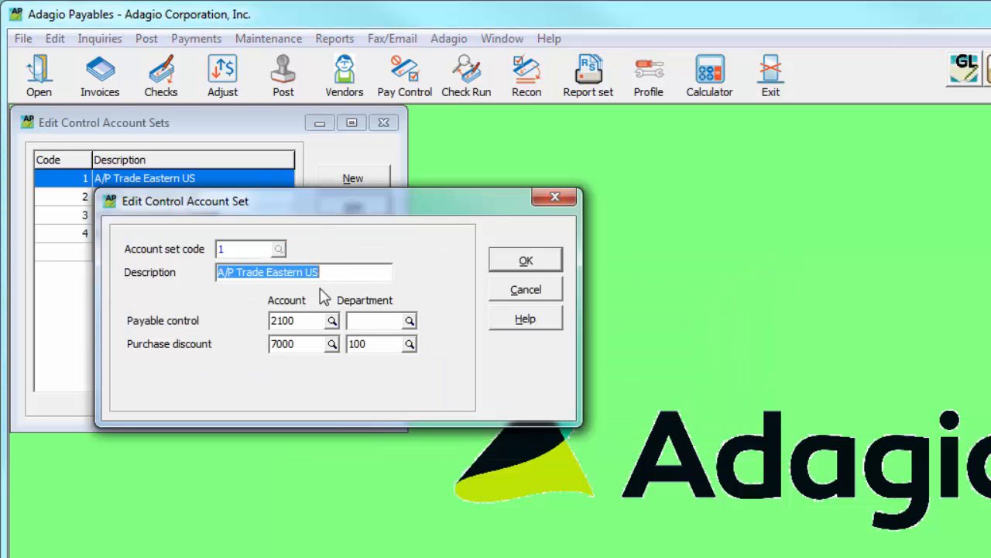
left_click(332, 319)
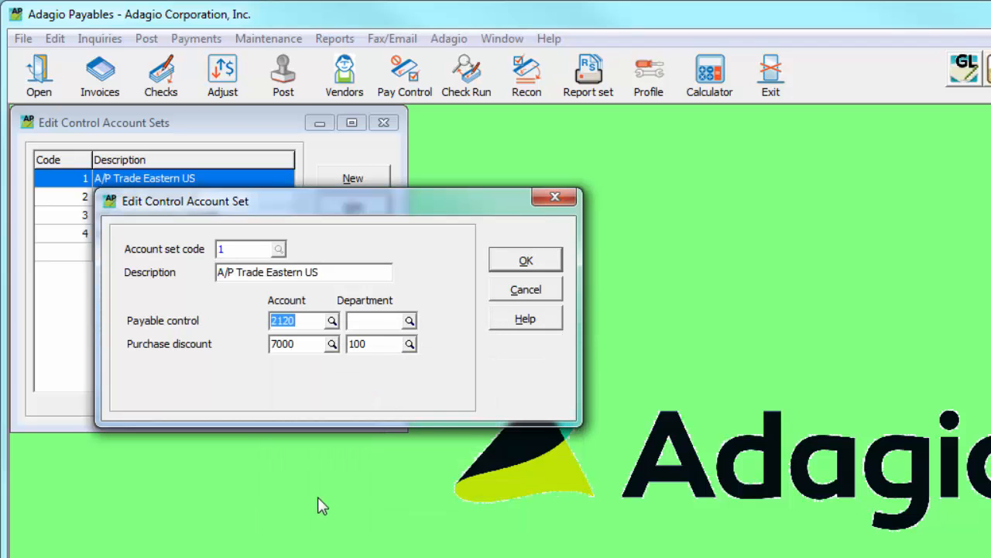
left_click(525, 260)
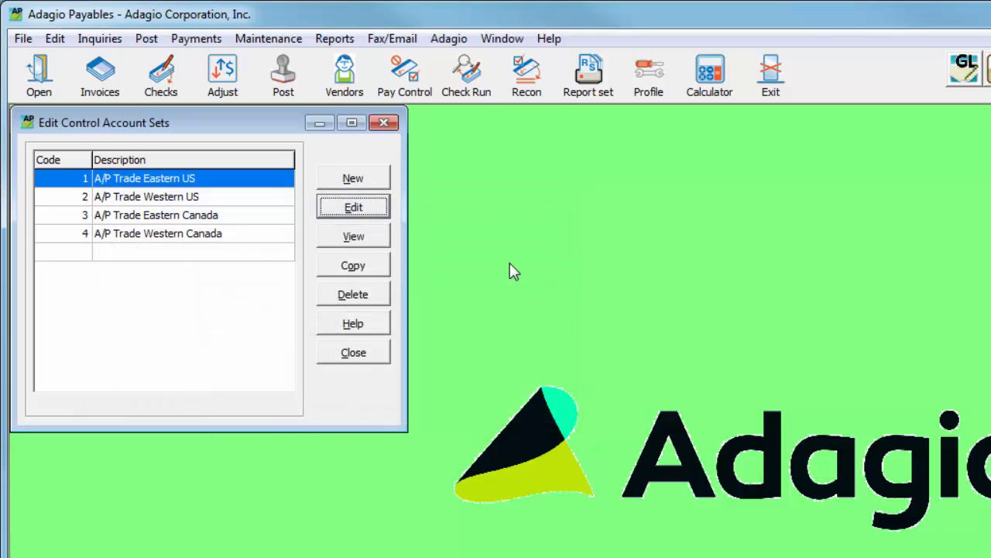
mouse_move(288, 229)
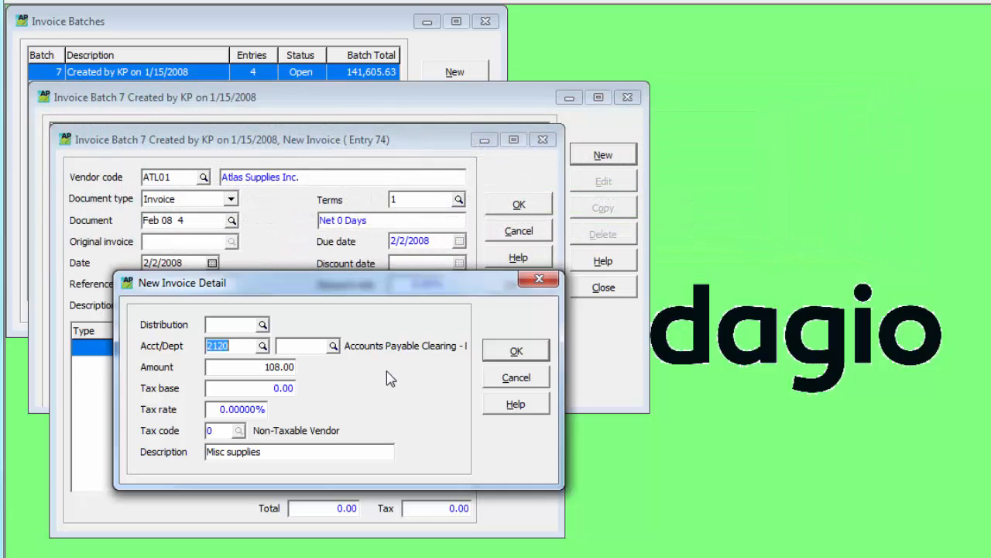
mouse_move(463, 364)
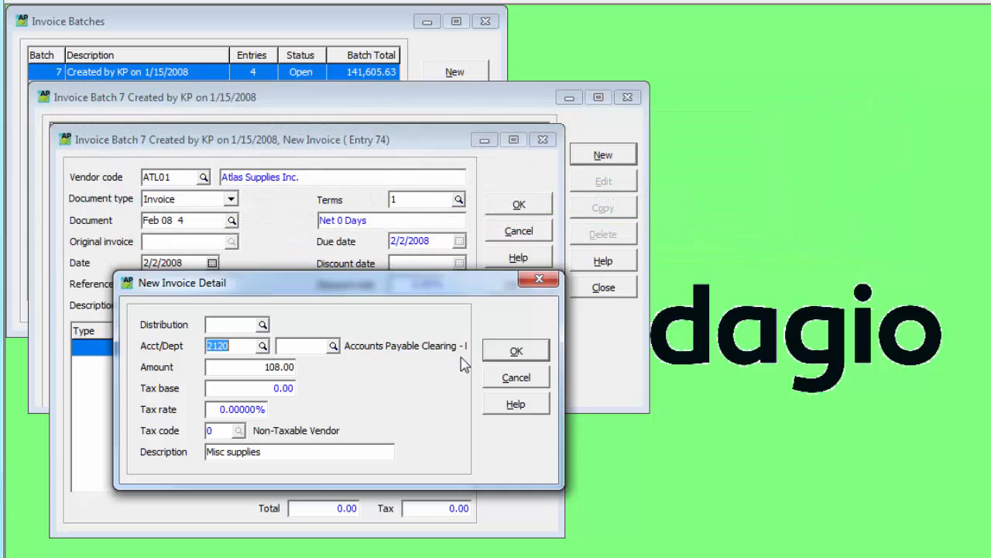
Step: Save the invoice detail charged to account 2120, triggering the Payables control distribution warning
left_click(516, 350)
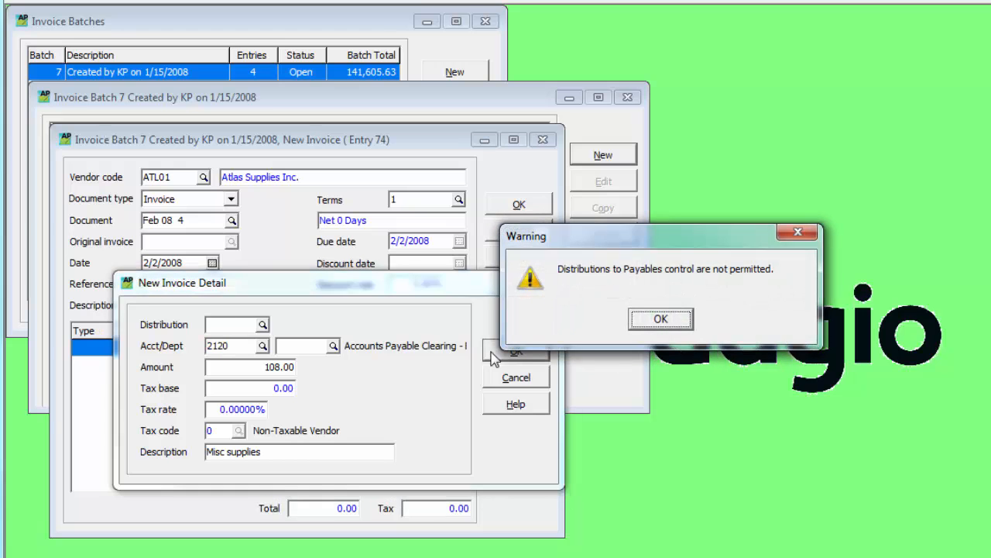